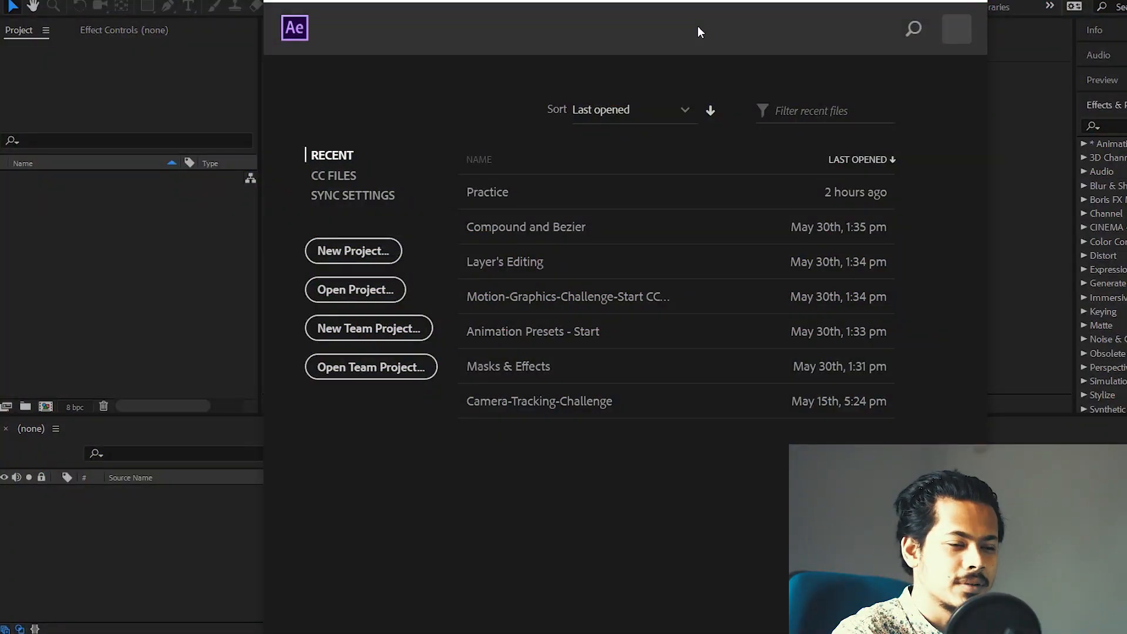
{"action": "mouse_move", "coordinate": [935, 167]}
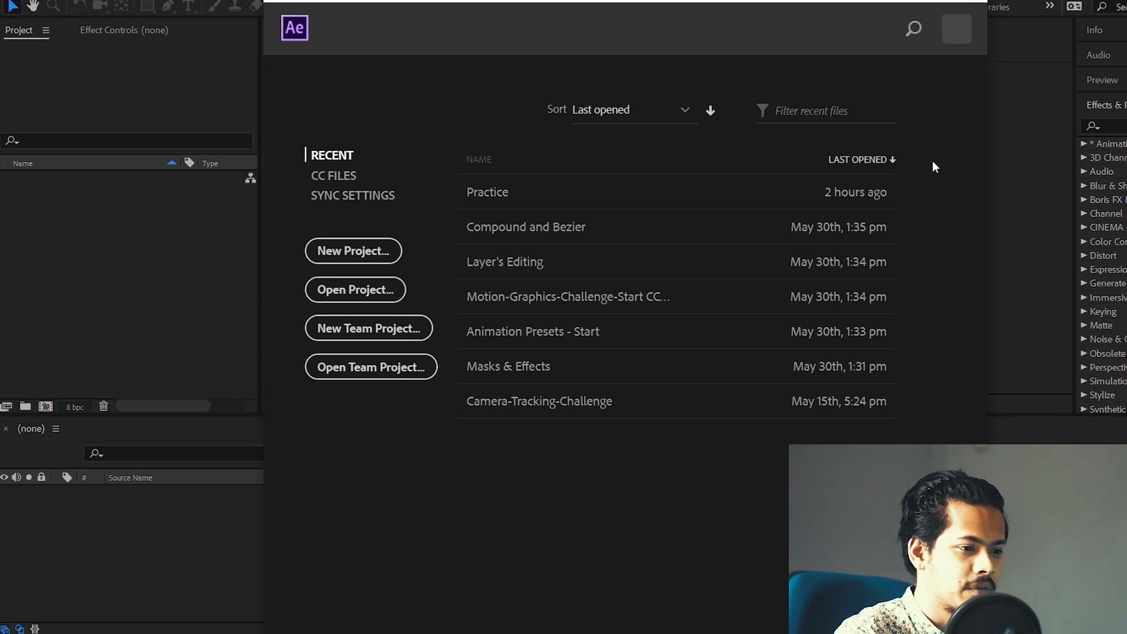
{"action": "mouse_move", "coordinate": [500, 98]}
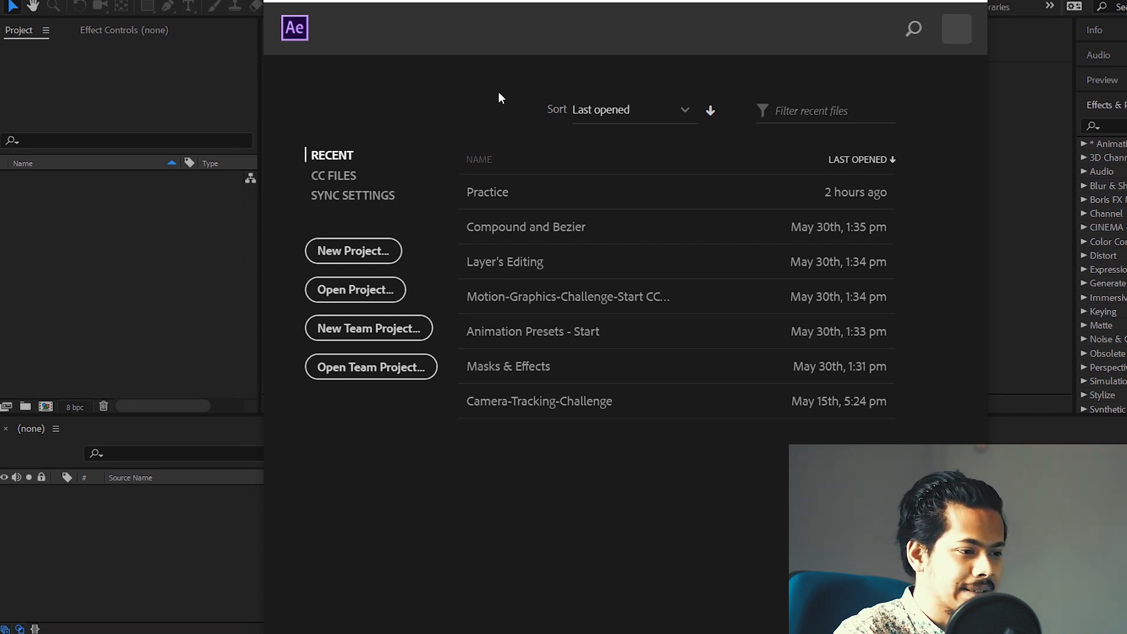
{"action": "mouse_move", "coordinate": [336, 594]}
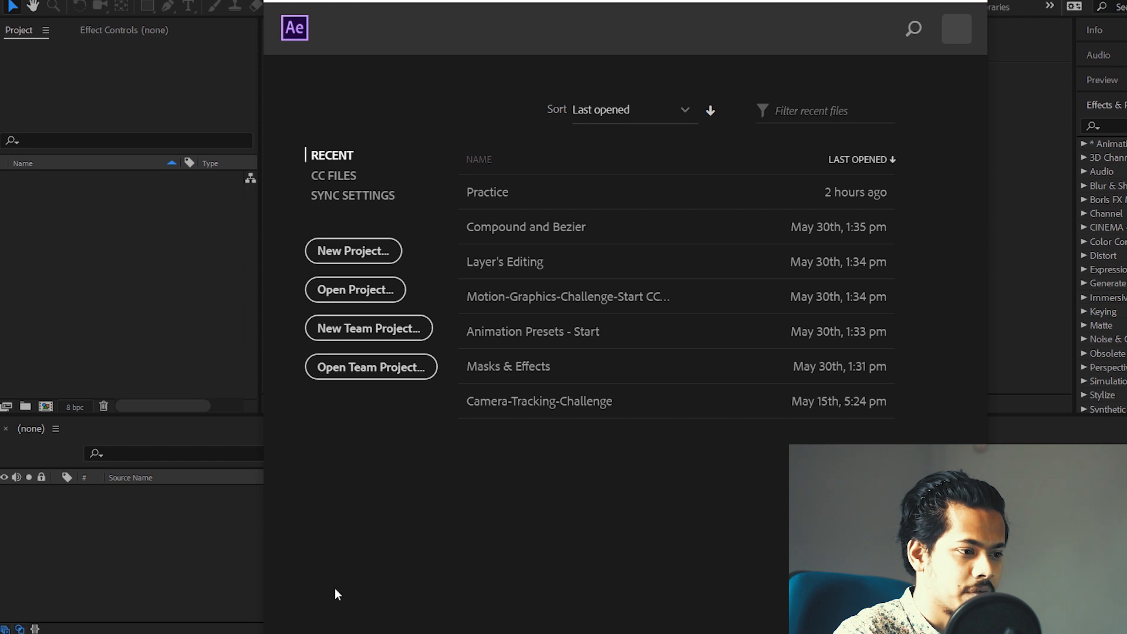
{"action": "mouse_move", "coordinate": [346, 509]}
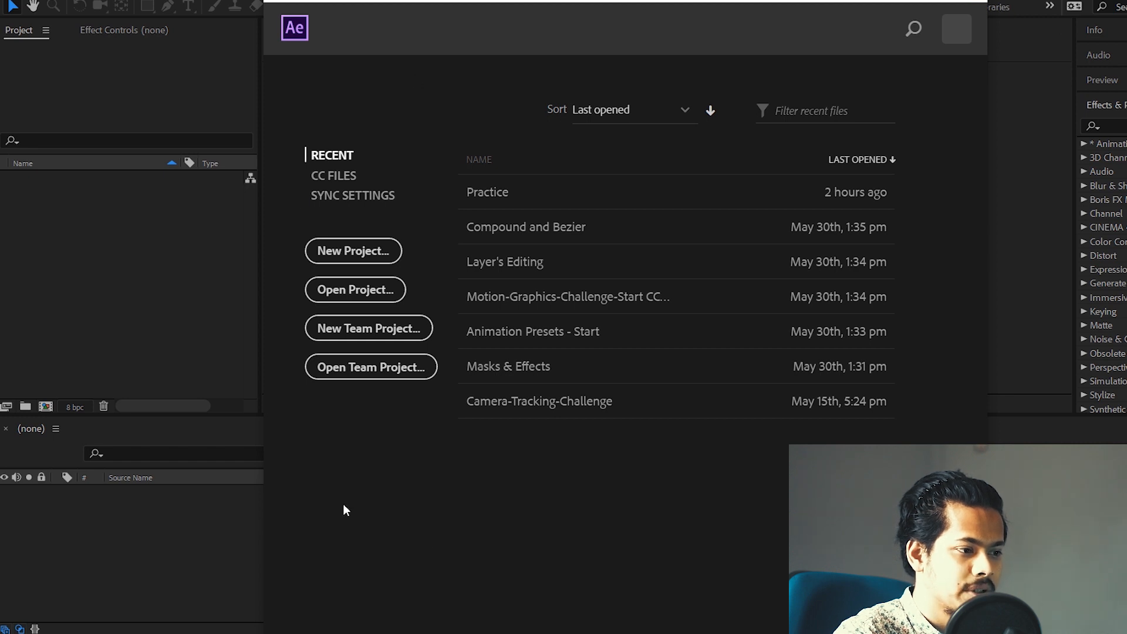
{"action": "mouse_move", "coordinate": [360, 263]}
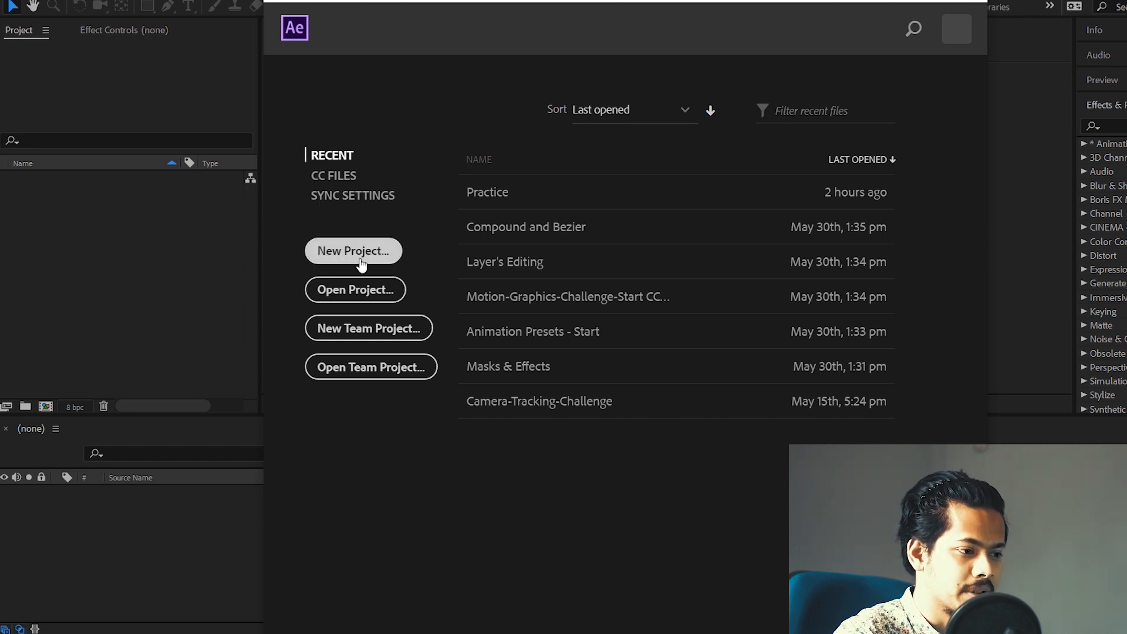
- Start a new empty project and reach the composition commands
{"action": "left_click", "coordinate": [354, 250]}
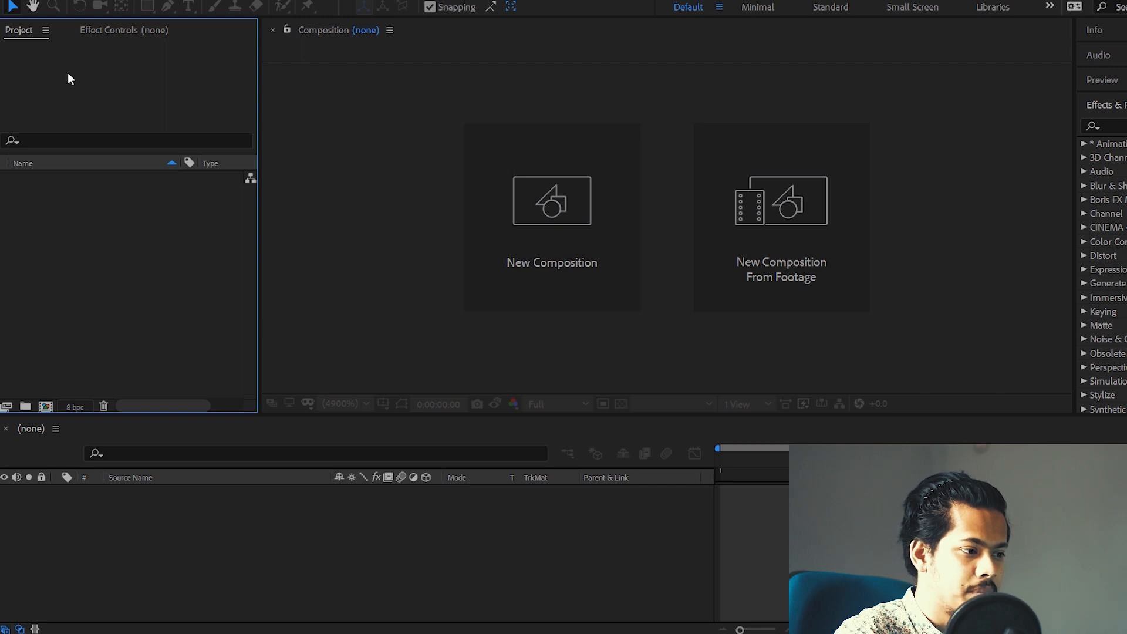
{"action": "mouse_move", "coordinate": [500, 265]}
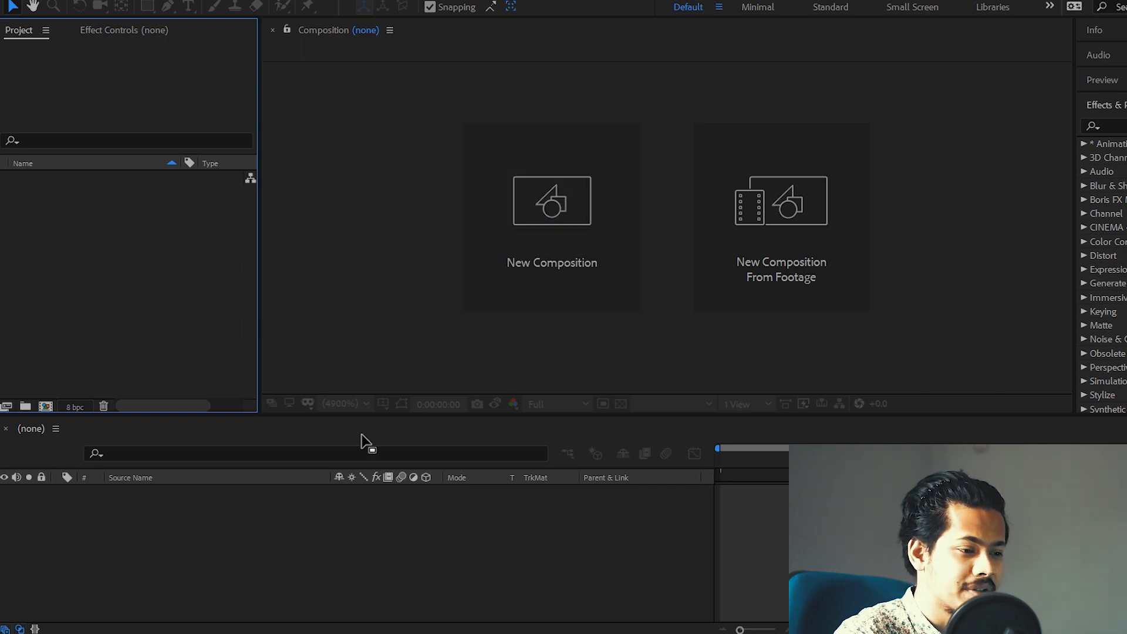
{"action": "mouse_move", "coordinate": [339, 263]}
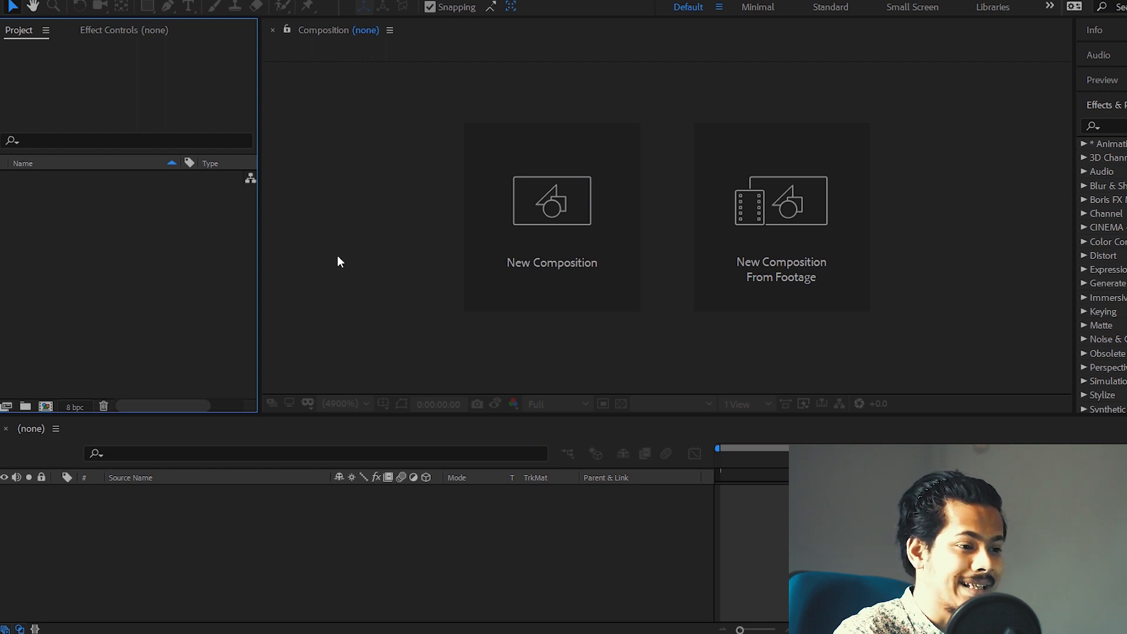
{"action": "mouse_move", "coordinate": [555, 251]}
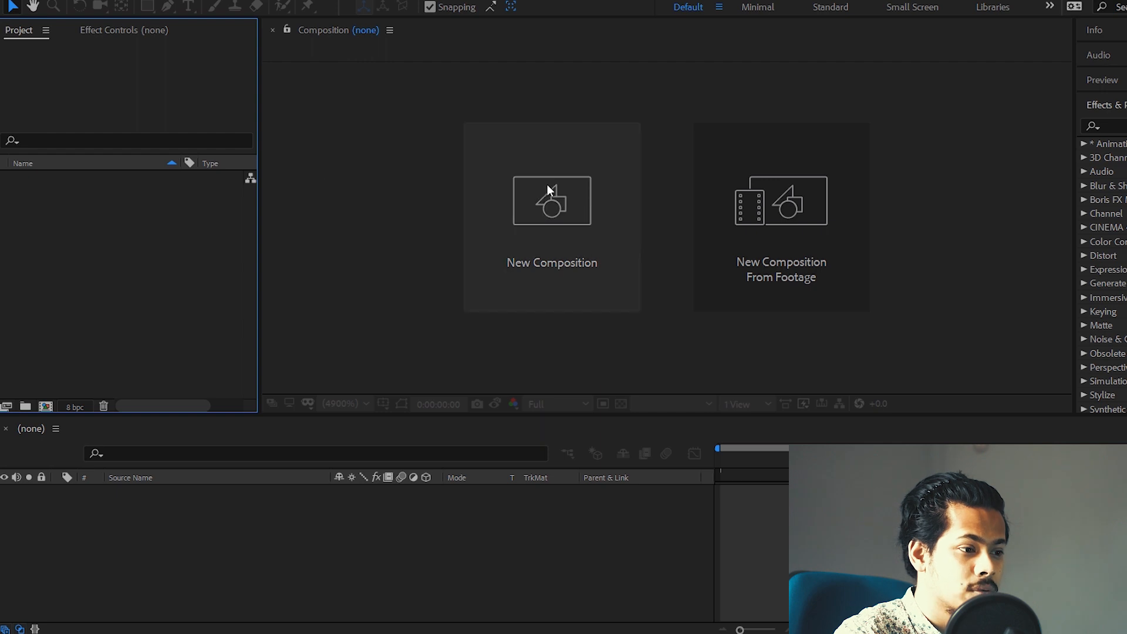
{"action": "mouse_move", "coordinate": [552, 206]}
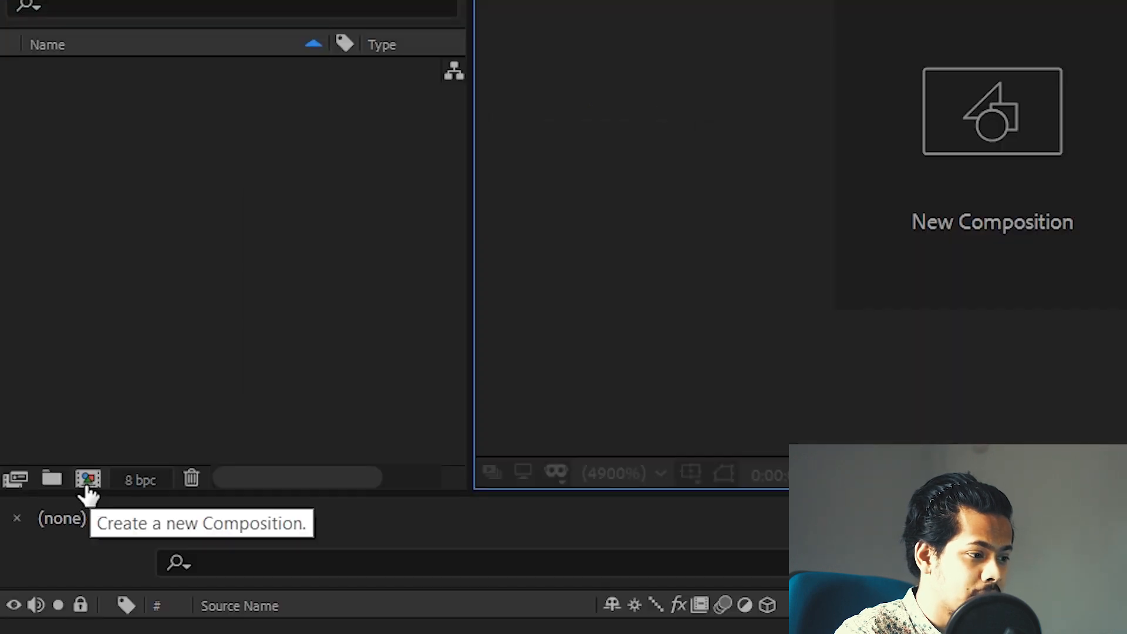
{"action": "left_click", "coordinate": [88, 479]}
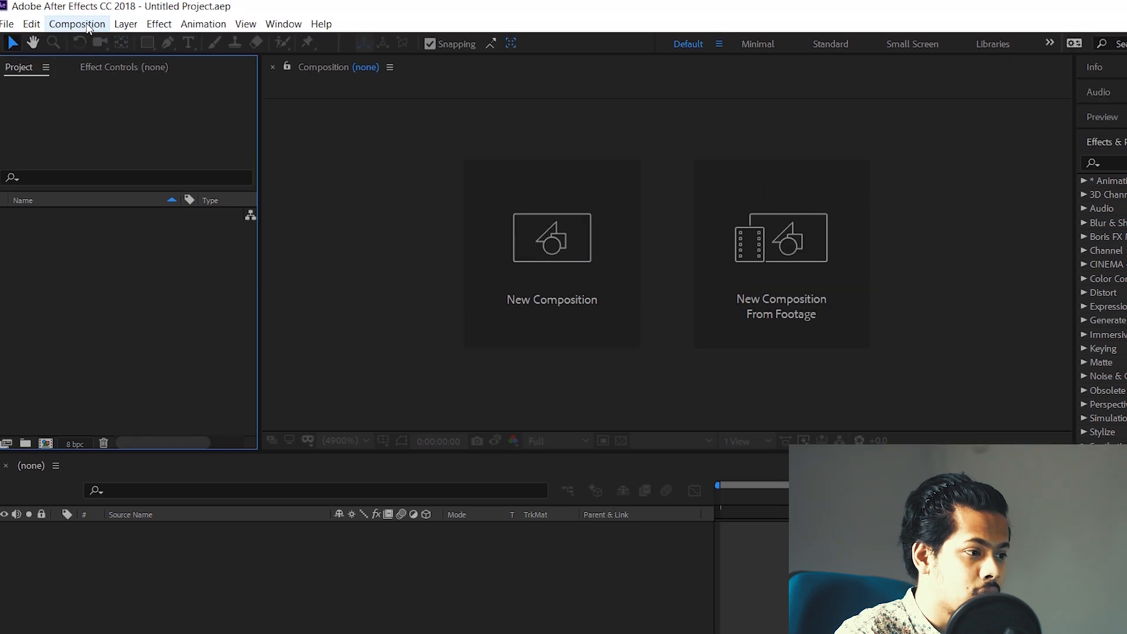
{"action": "left_click", "coordinate": [76, 23]}
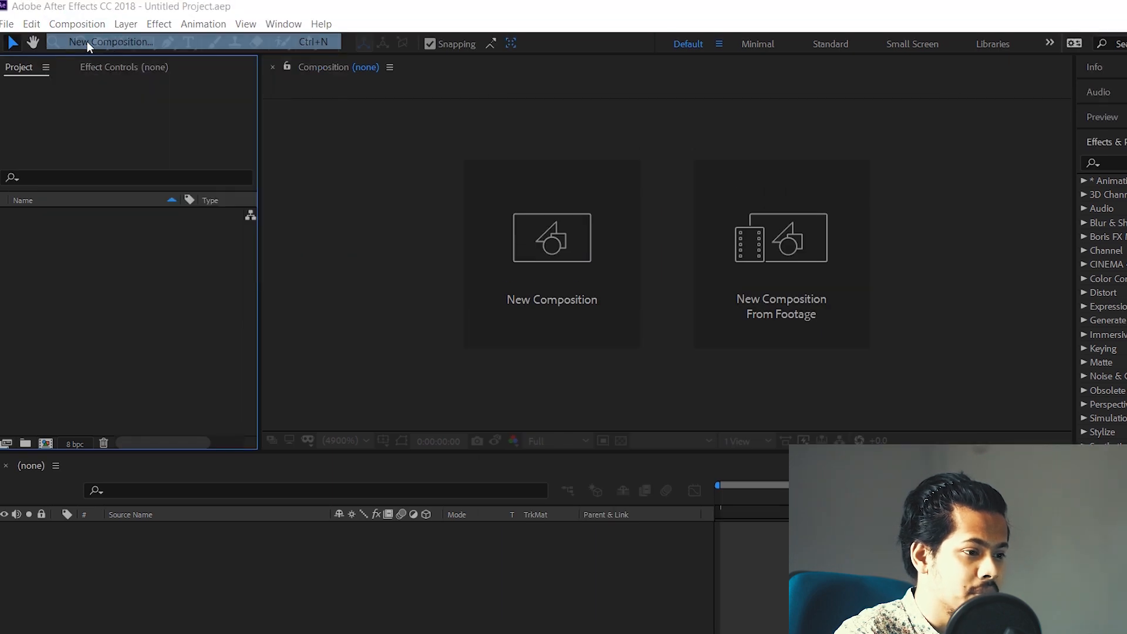
- Create a new composition and name it Demo
{"action": "left_click", "coordinate": [120, 41]}
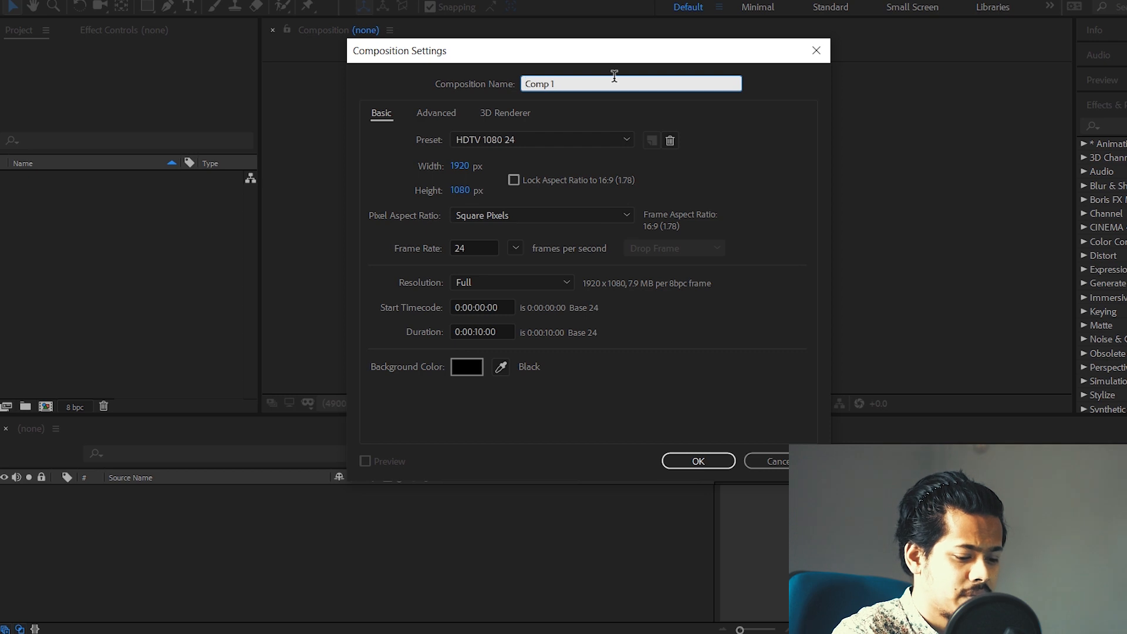
{"action": "type", "text": "Demo"}
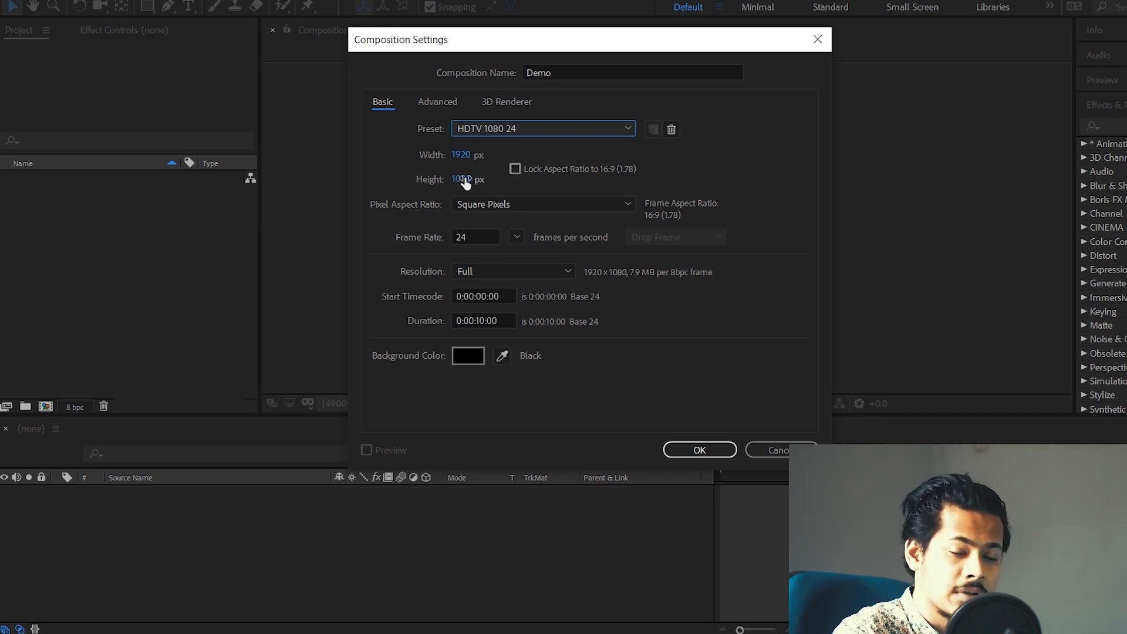
- Set the composition width to 1280 and height to 720 pixels
{"action": "left_click", "coordinate": [460, 155]}
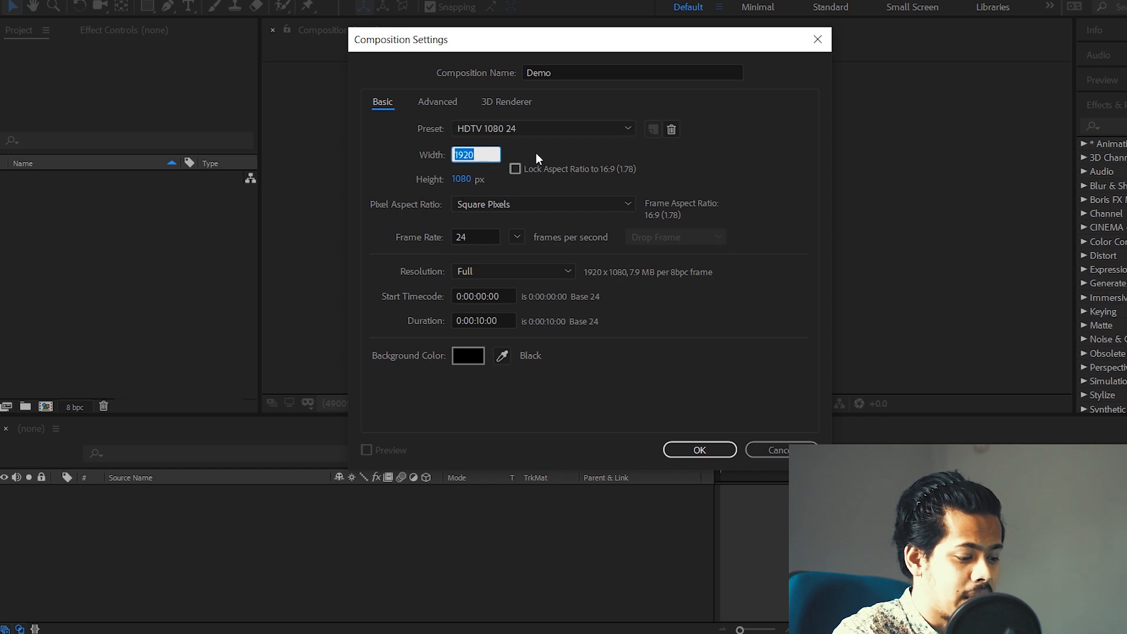
{"action": "type", "text": "1280"}
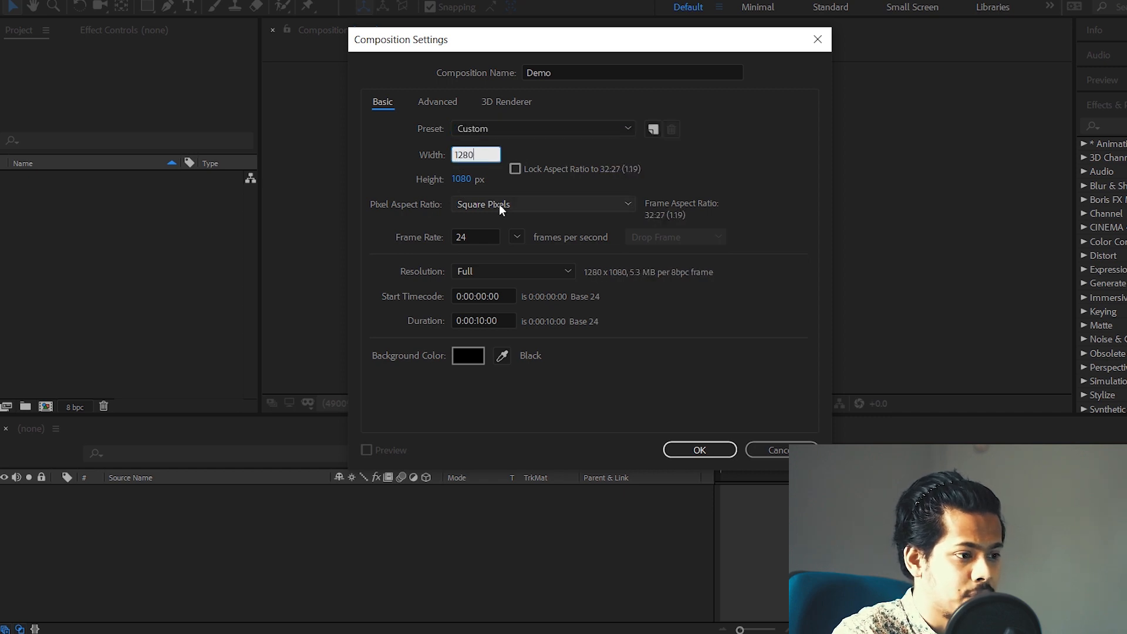
{"action": "left_click", "coordinate": [474, 179]}
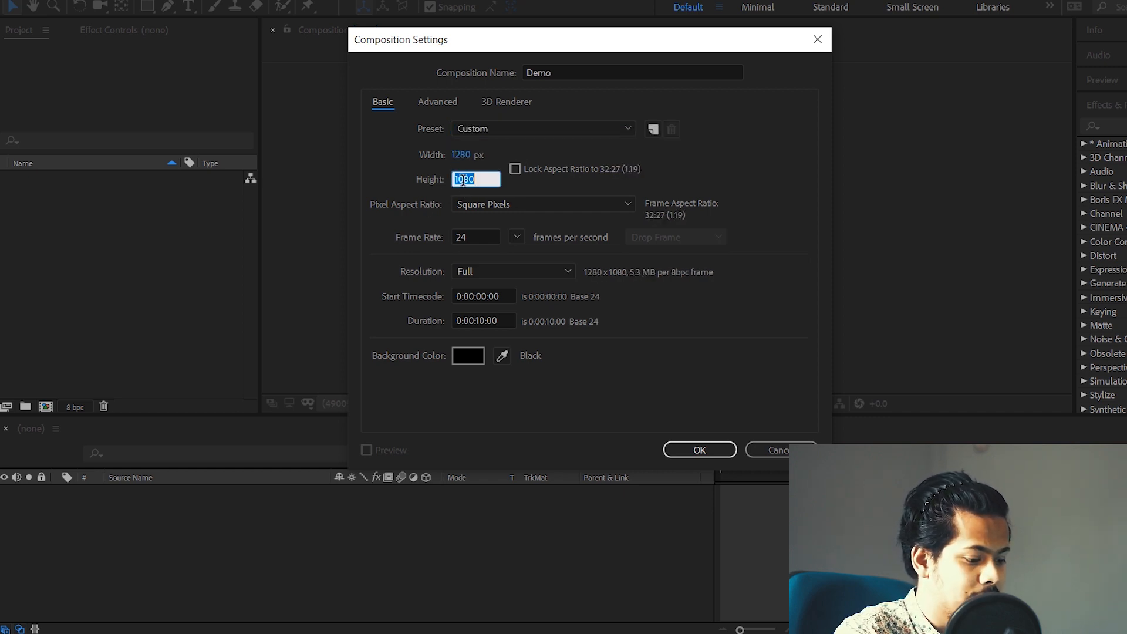
{"action": "type", "text": "720"}
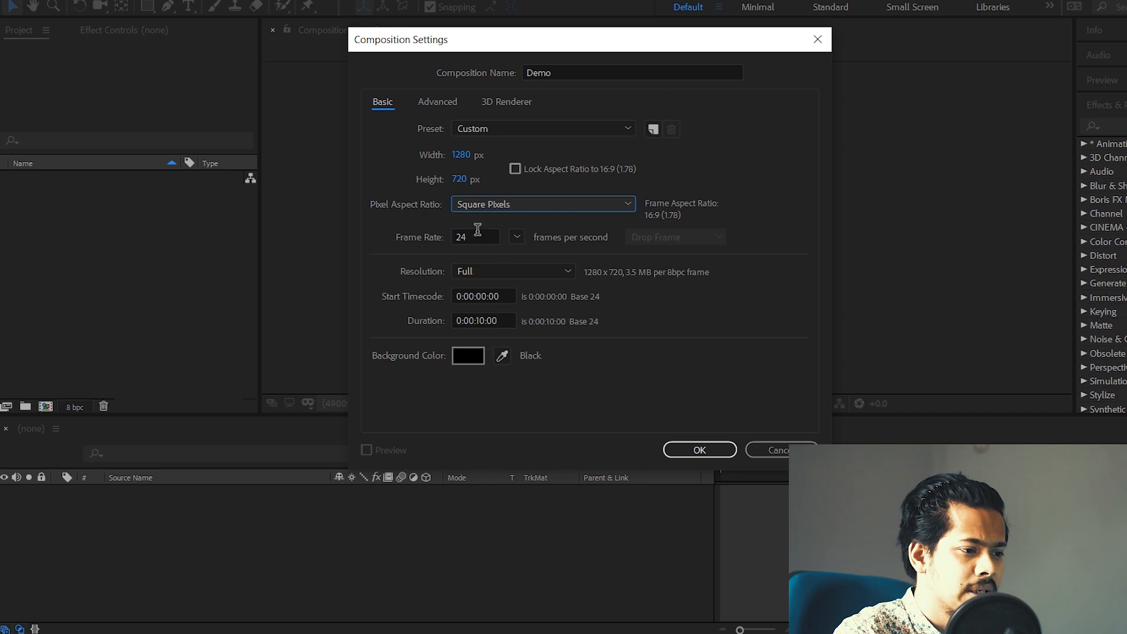
{"action": "left_click", "coordinate": [474, 237]}
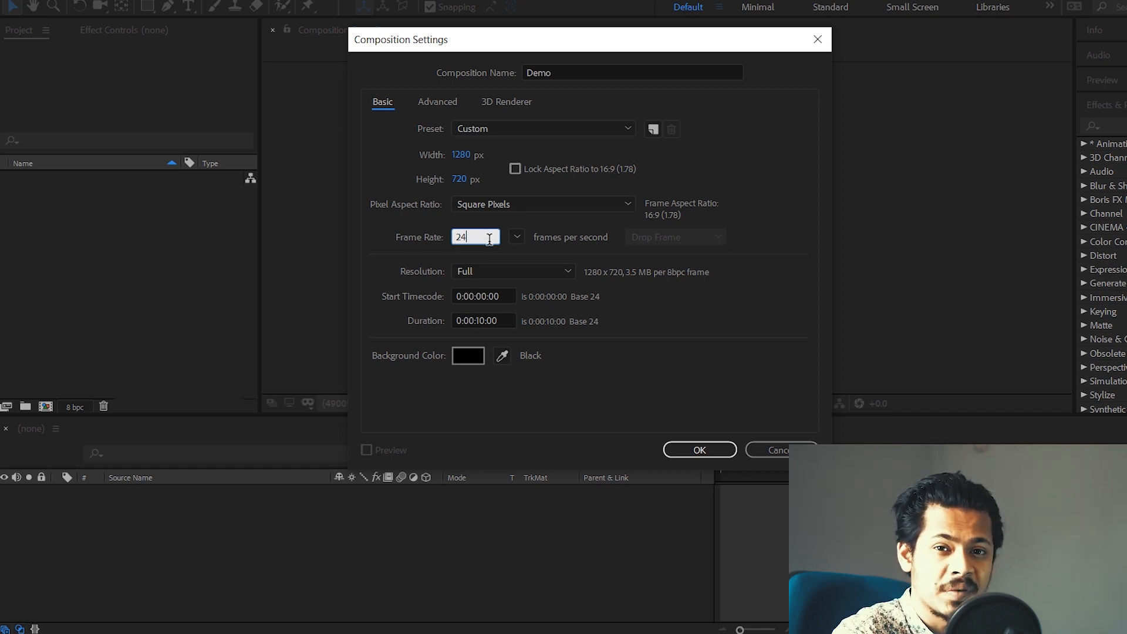
{"action": "mouse_move", "coordinate": [500, 247]}
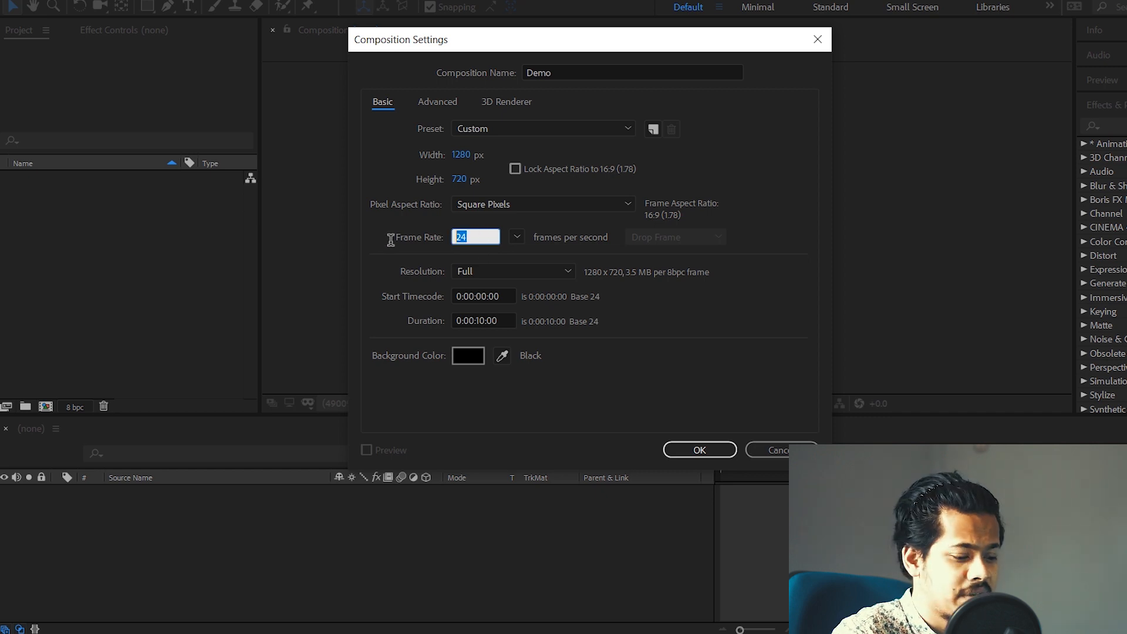
- Set the composition frame rate to 60 fps
{"action": "type", "text": "60"}
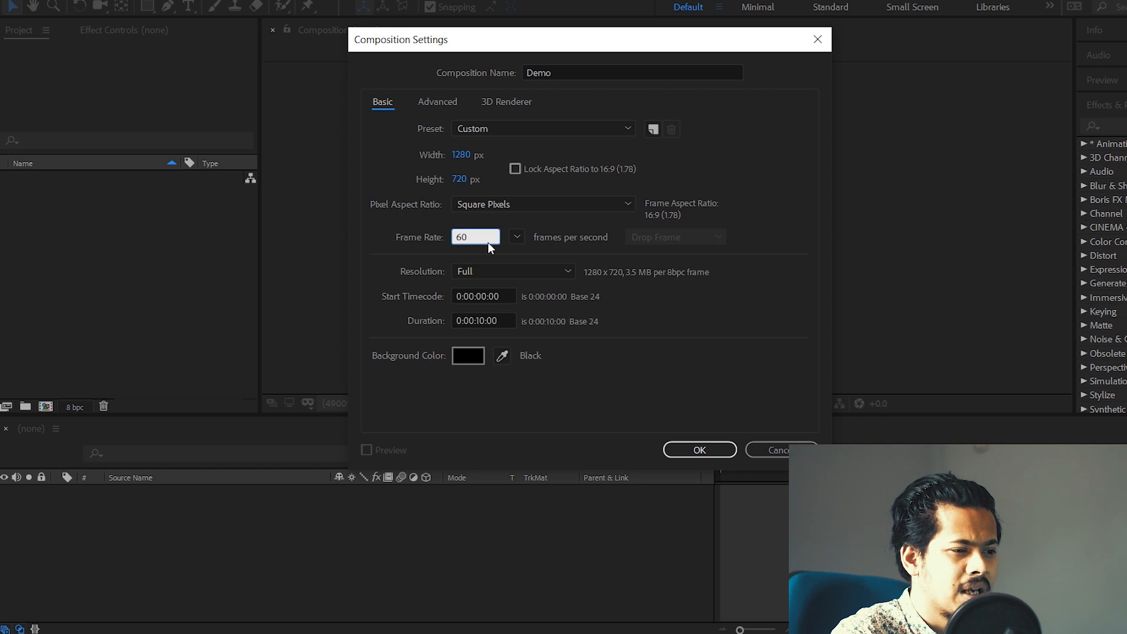
{"action": "mouse_move", "coordinate": [576, 249]}
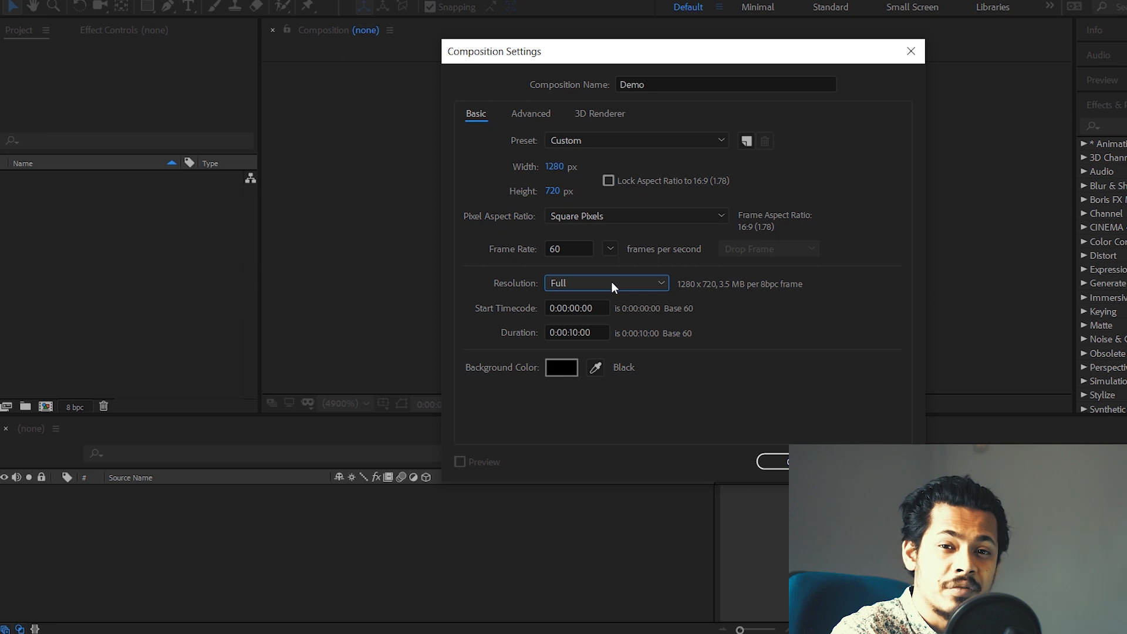
- Try Third, Quarter and Full resolutions, then settle on Half (640×360)
{"action": "left_click", "coordinate": [607, 283]}
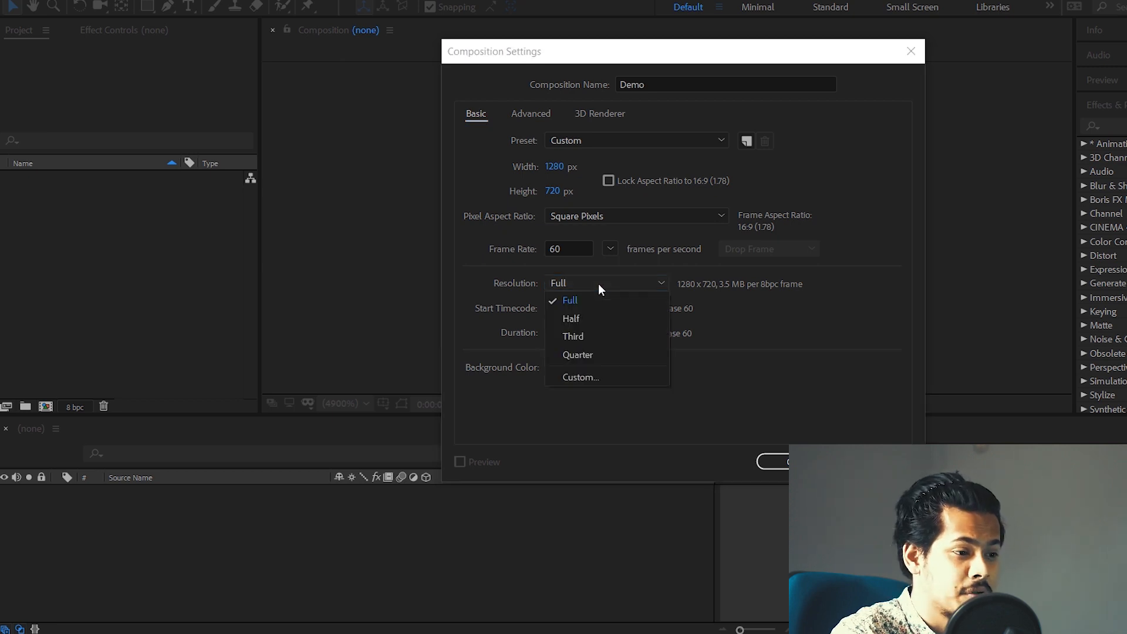
{"action": "left_click", "coordinate": [570, 301]}
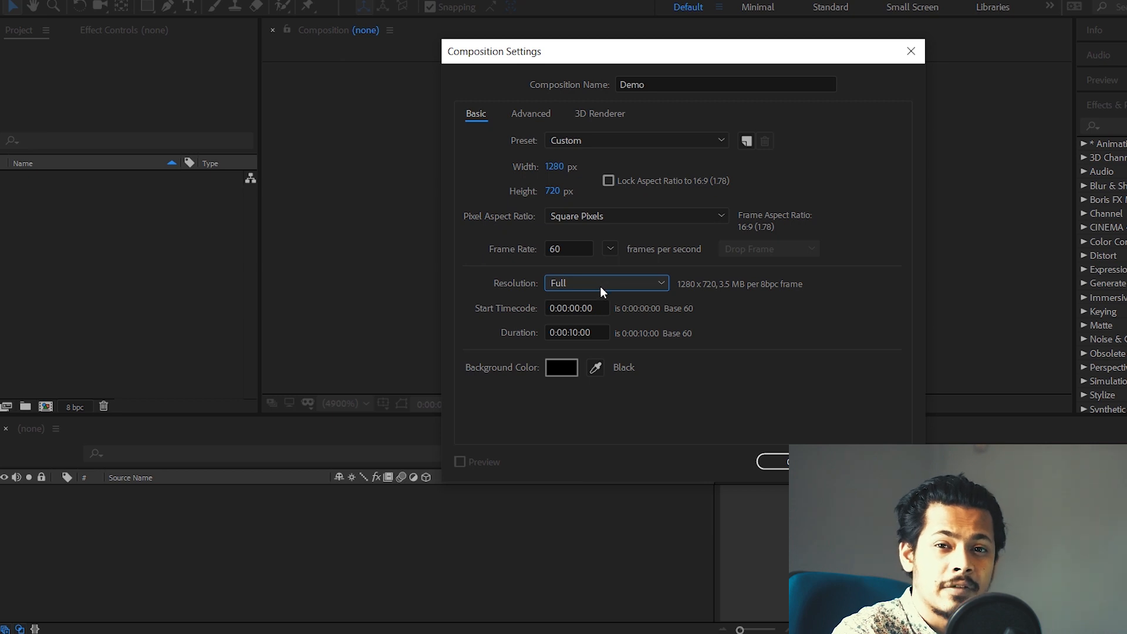
{"action": "mouse_move", "coordinate": [594, 299]}
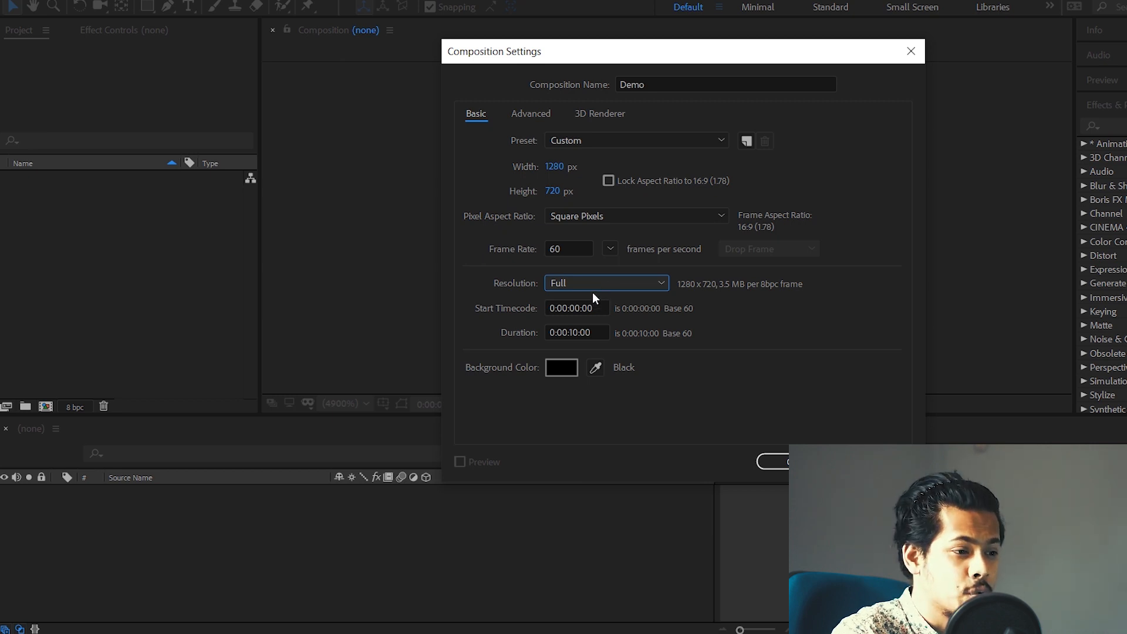
{"action": "mouse_move", "coordinate": [603, 286]}
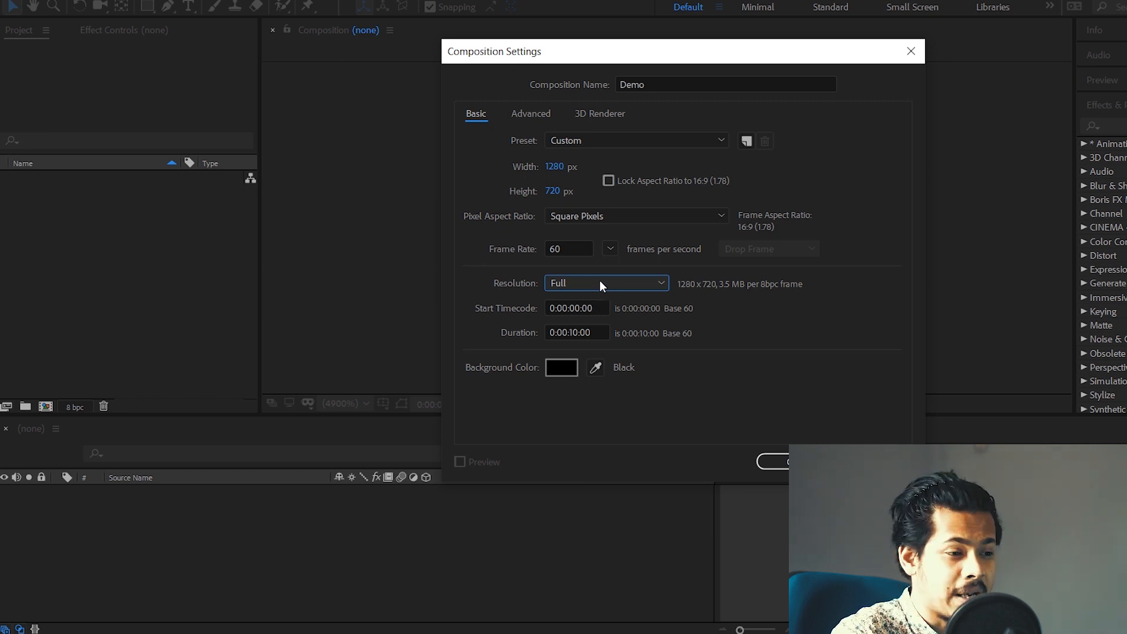
{"action": "mouse_move", "coordinate": [590, 284]}
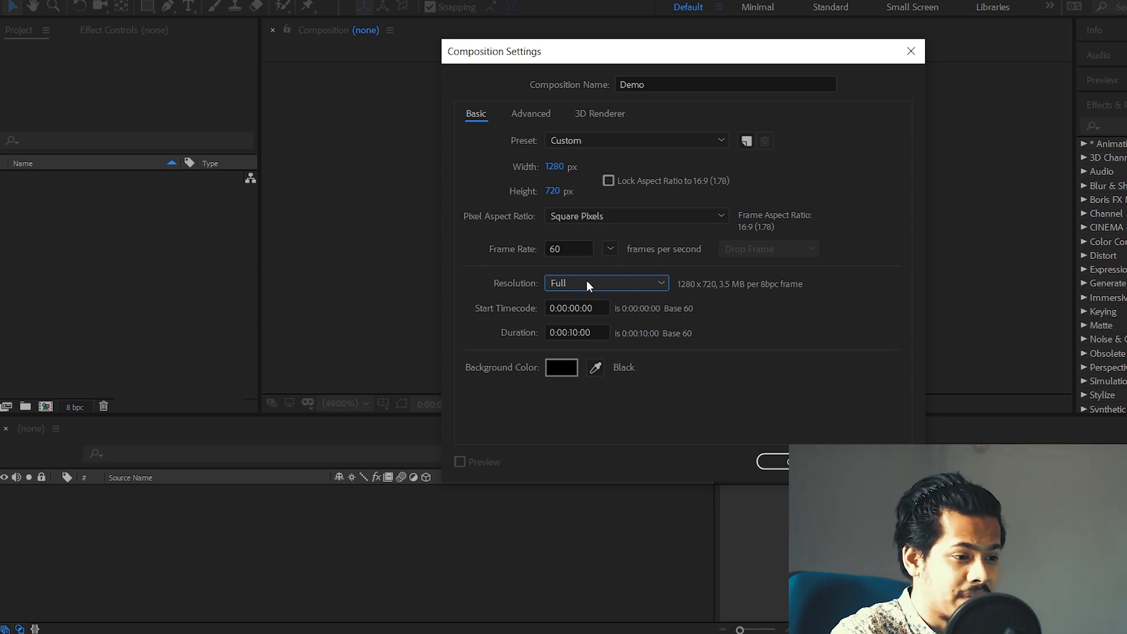
{"action": "left_click", "coordinate": [606, 283]}
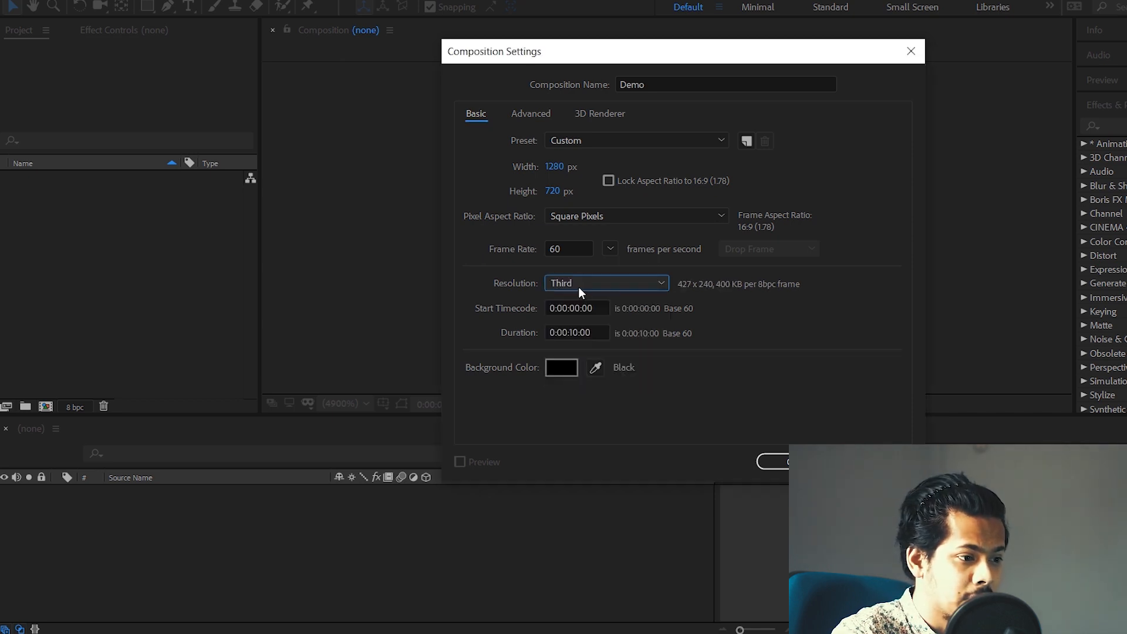
{"action": "left_click", "coordinate": [606, 283]}
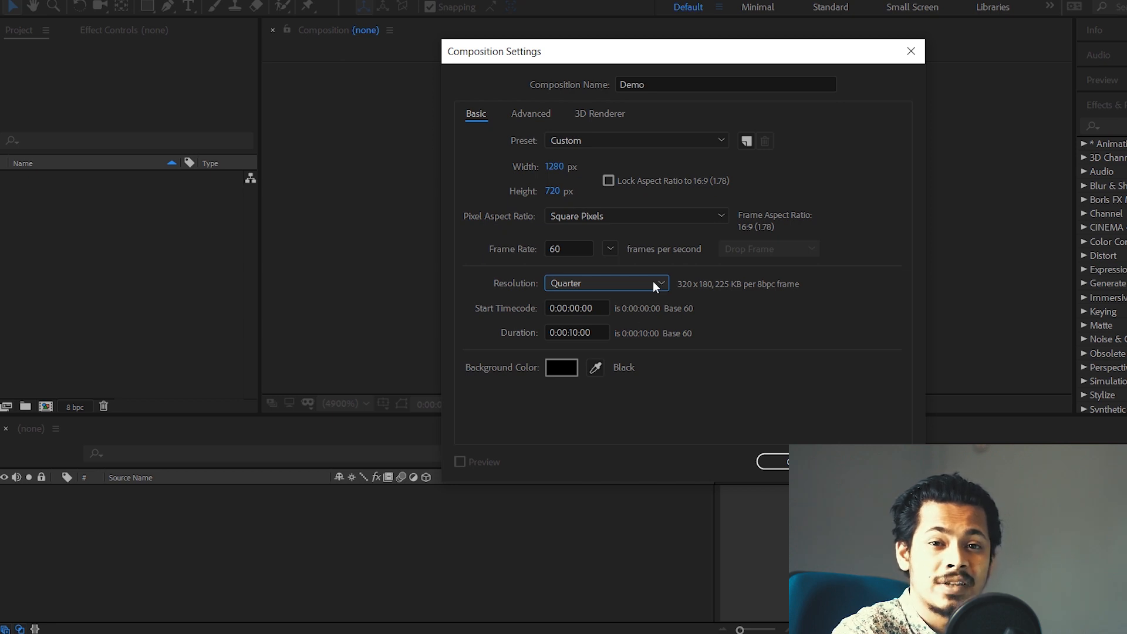
{"action": "mouse_move", "coordinate": [613, 287]}
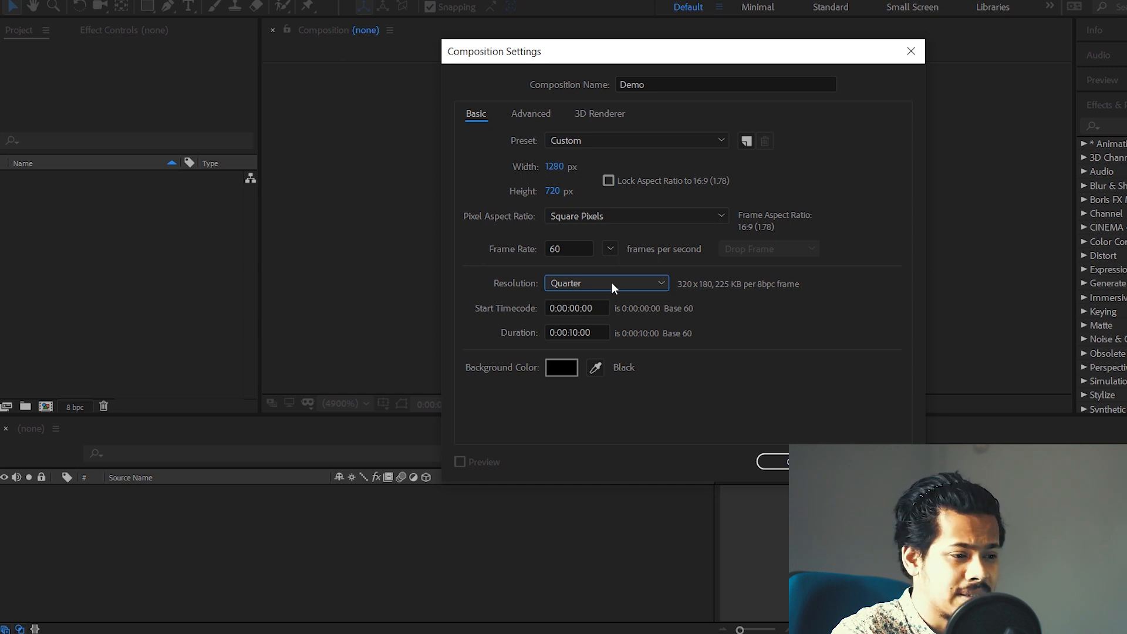
{"action": "left_click", "coordinate": [606, 283]}
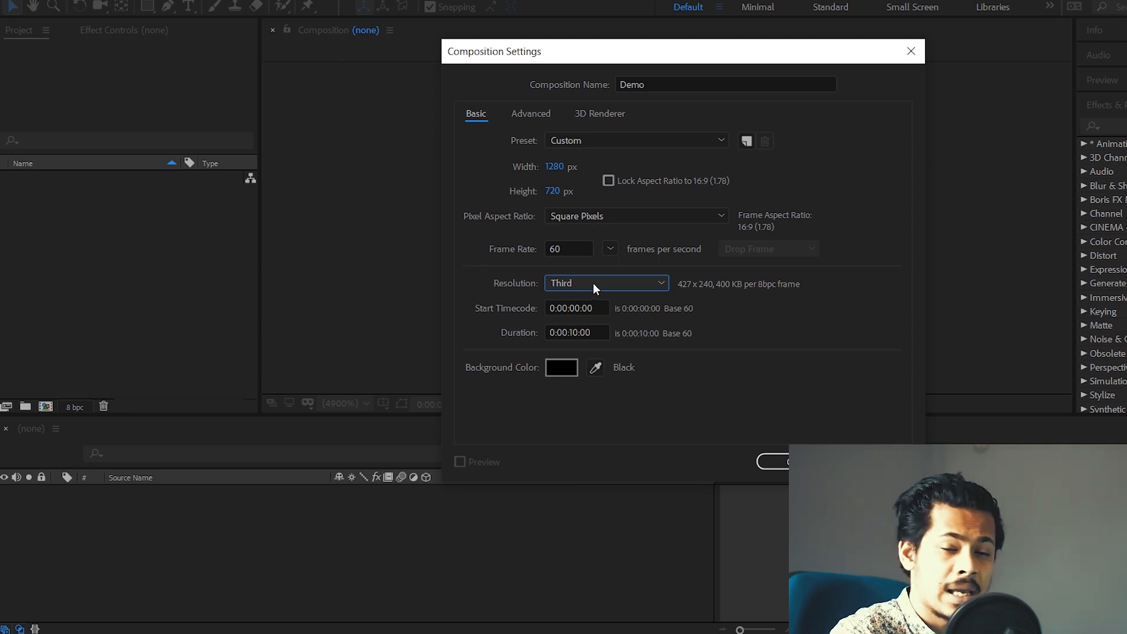
{"action": "left_click", "coordinate": [606, 283]}
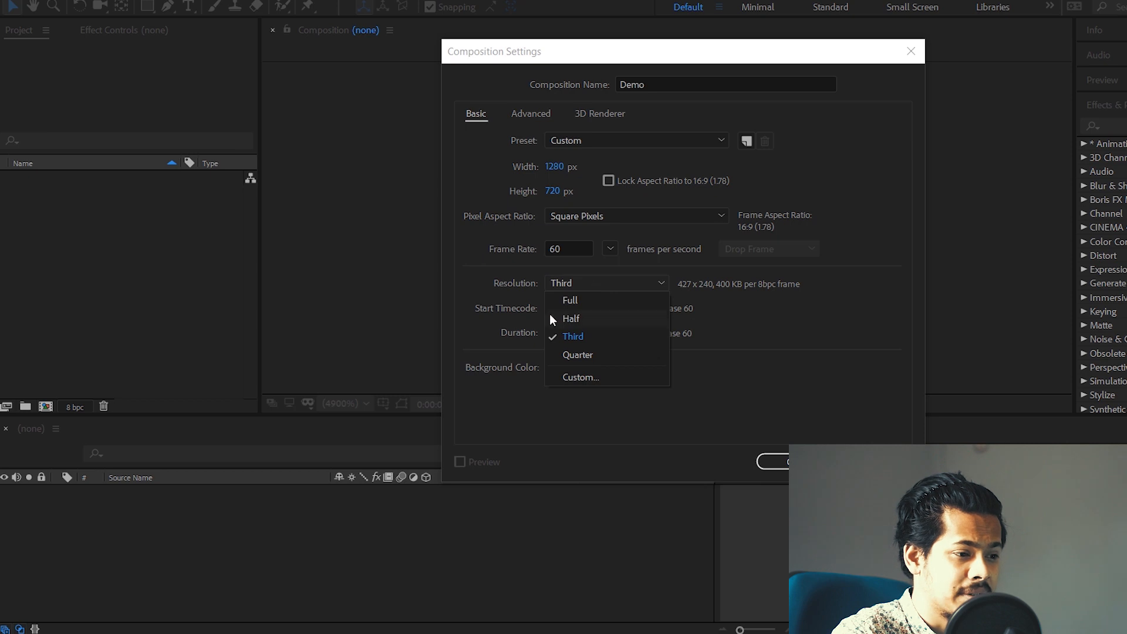
{"action": "left_click", "coordinate": [571, 301]}
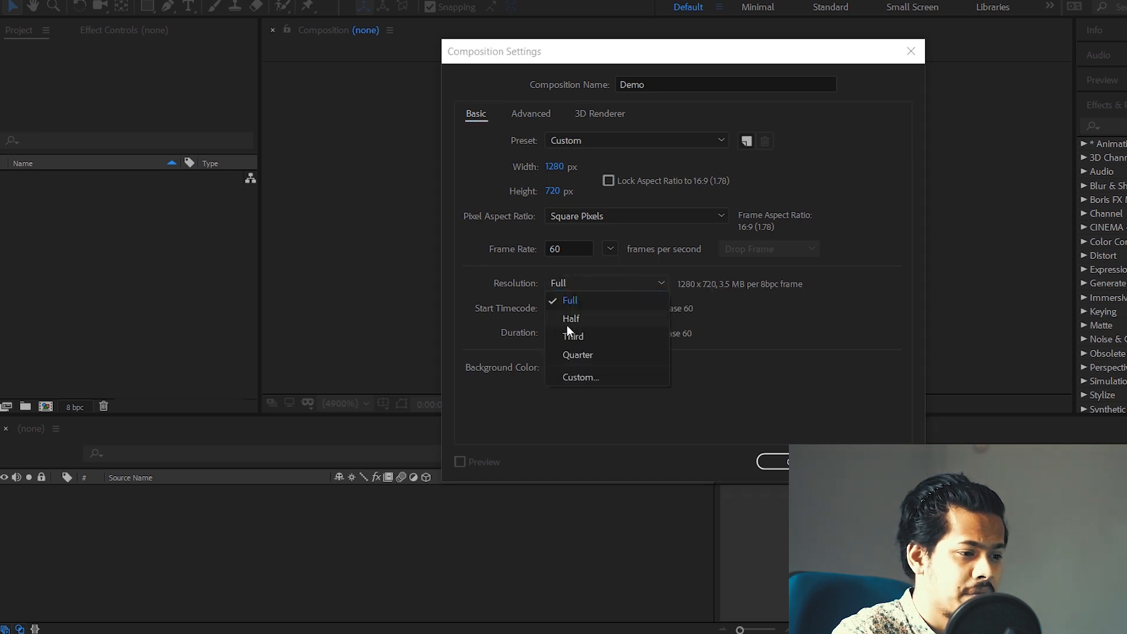
{"action": "left_click", "coordinate": [572, 318]}
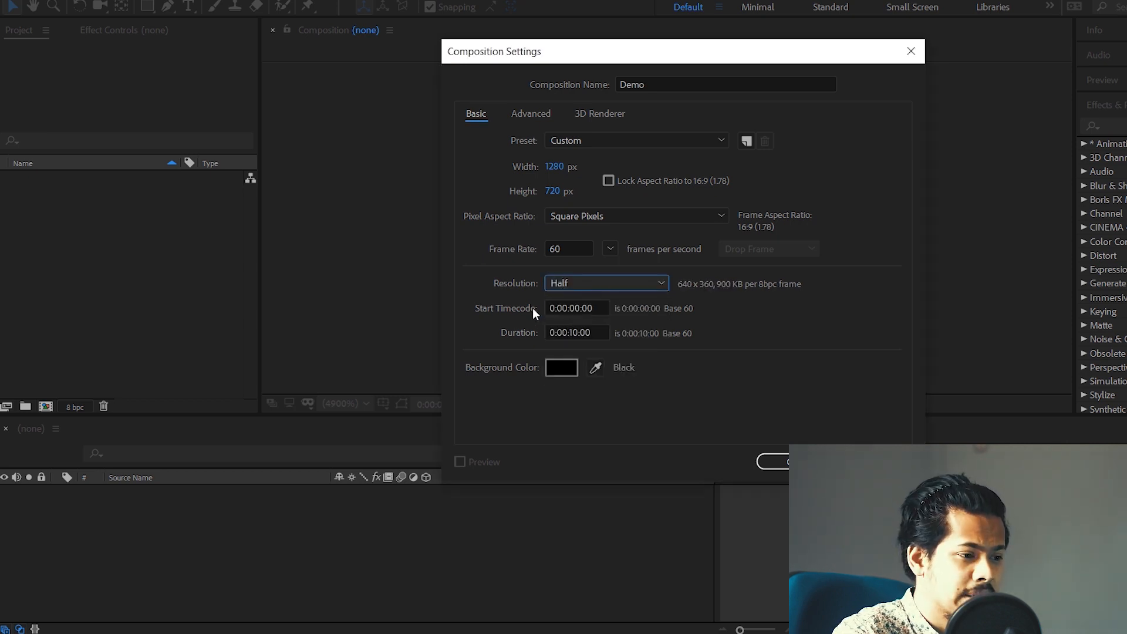
{"action": "mouse_move", "coordinate": [516, 342]}
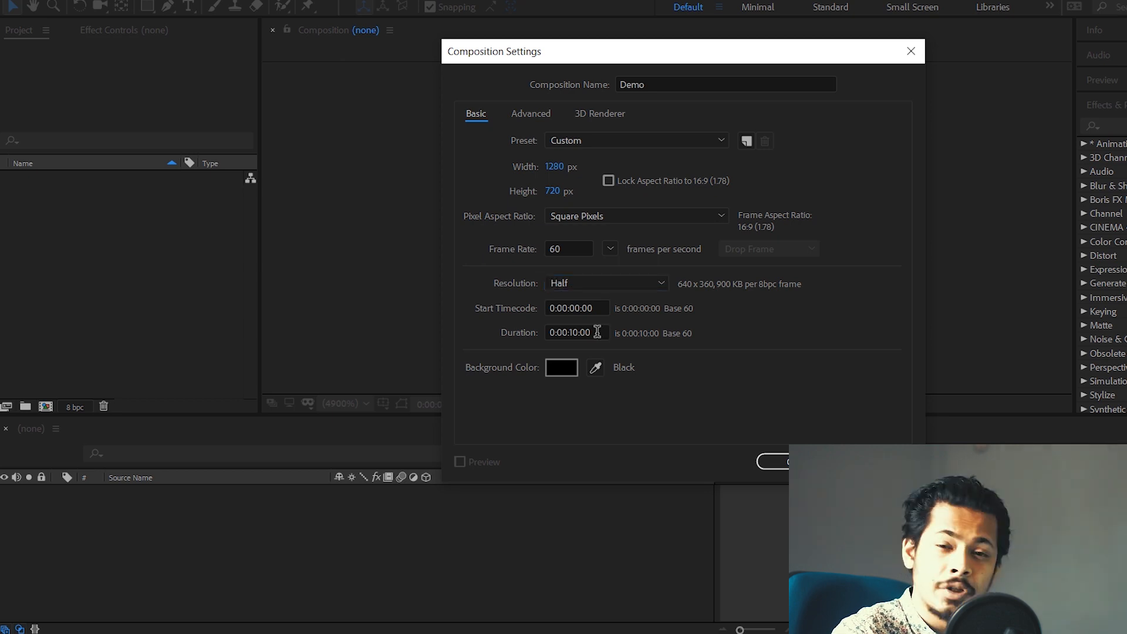
{"action": "mouse_move", "coordinate": [586, 355]}
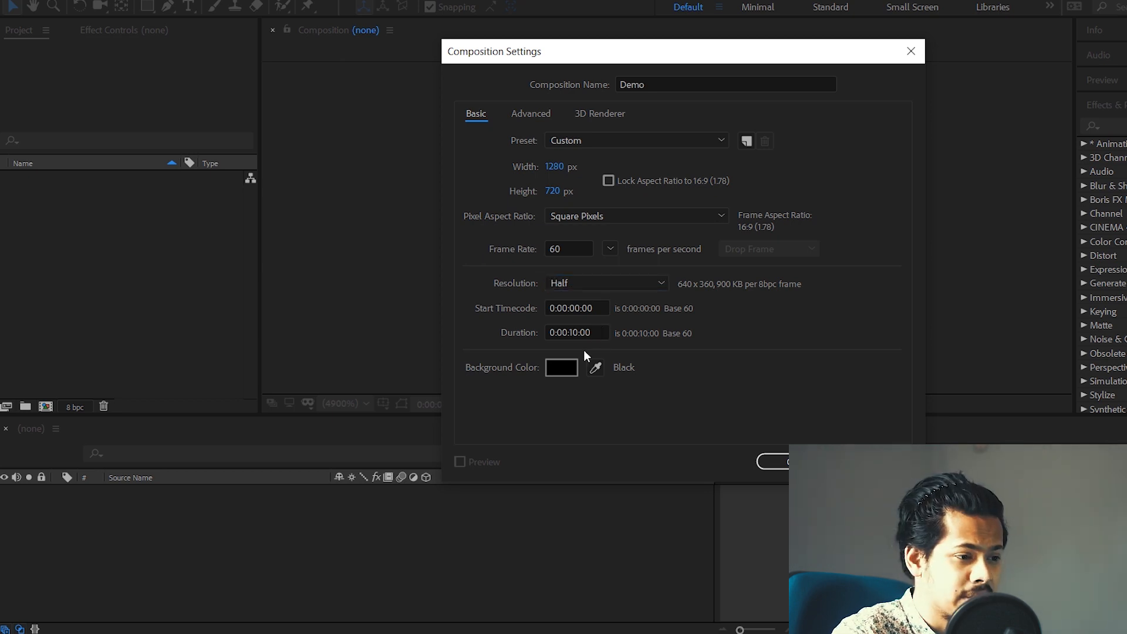
{"action": "mouse_move", "coordinate": [577, 345]}
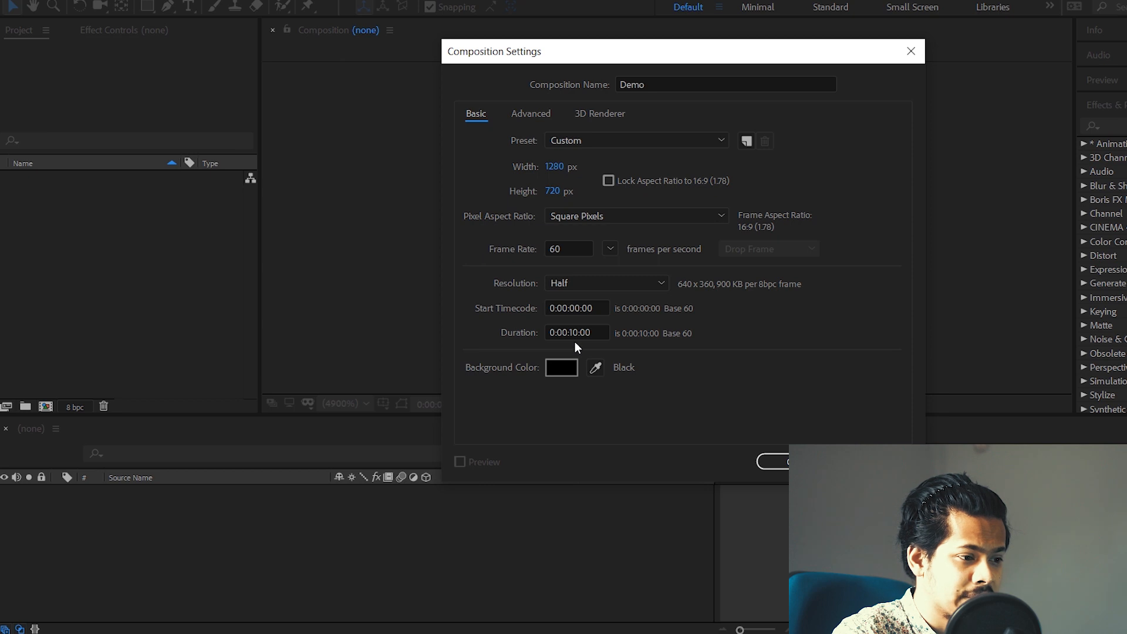
{"action": "mouse_move", "coordinate": [565, 347]}
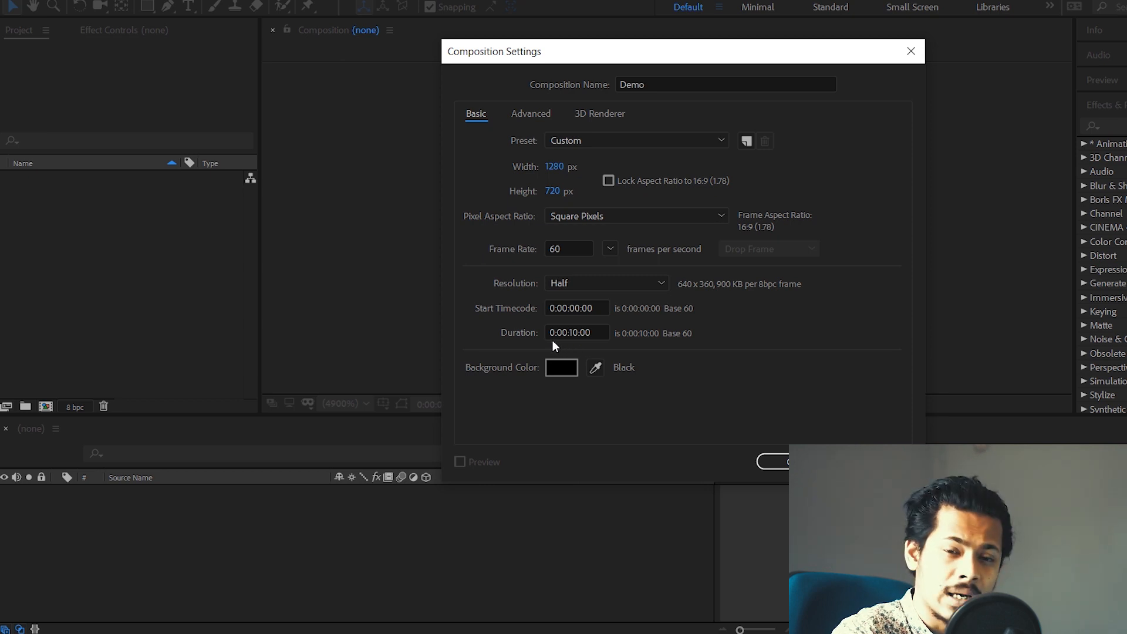
{"action": "mouse_move", "coordinate": [575, 358]}
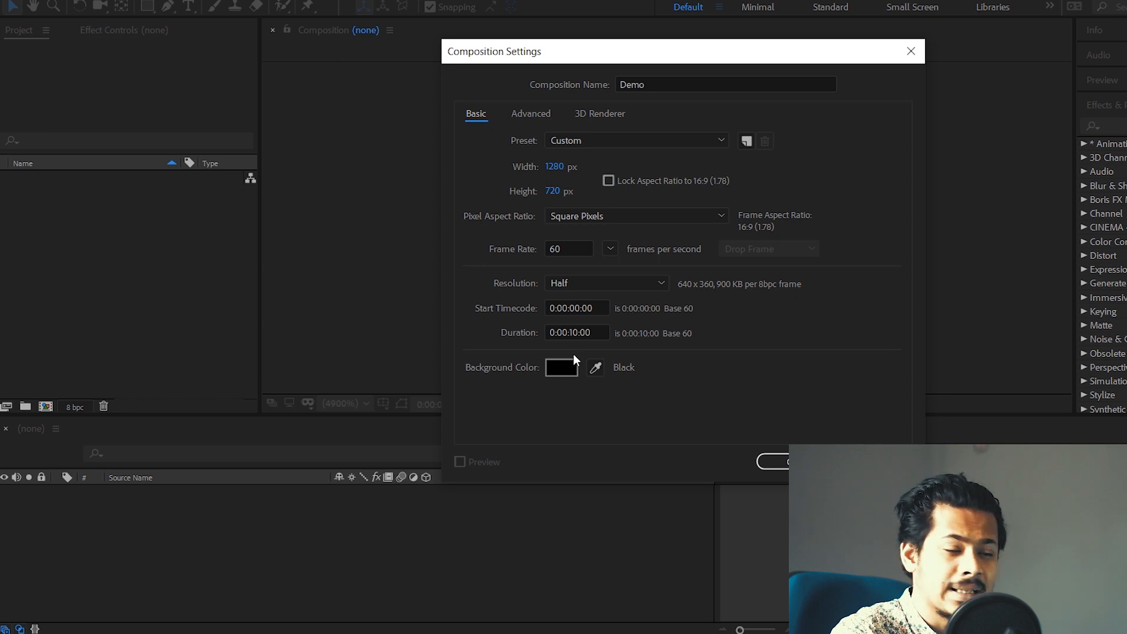
- Change the composition duration to 0:00:15:00 and reach the background colour picker
{"action": "left_click", "coordinate": [576, 332]}
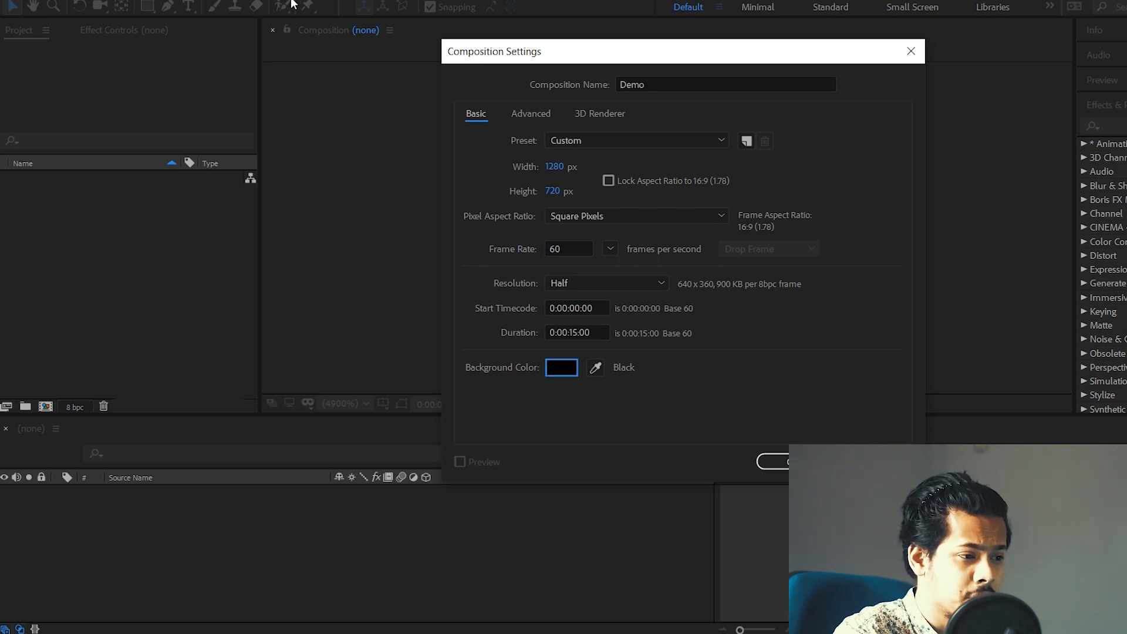
{"action": "mouse_move", "coordinate": [531, 347]}
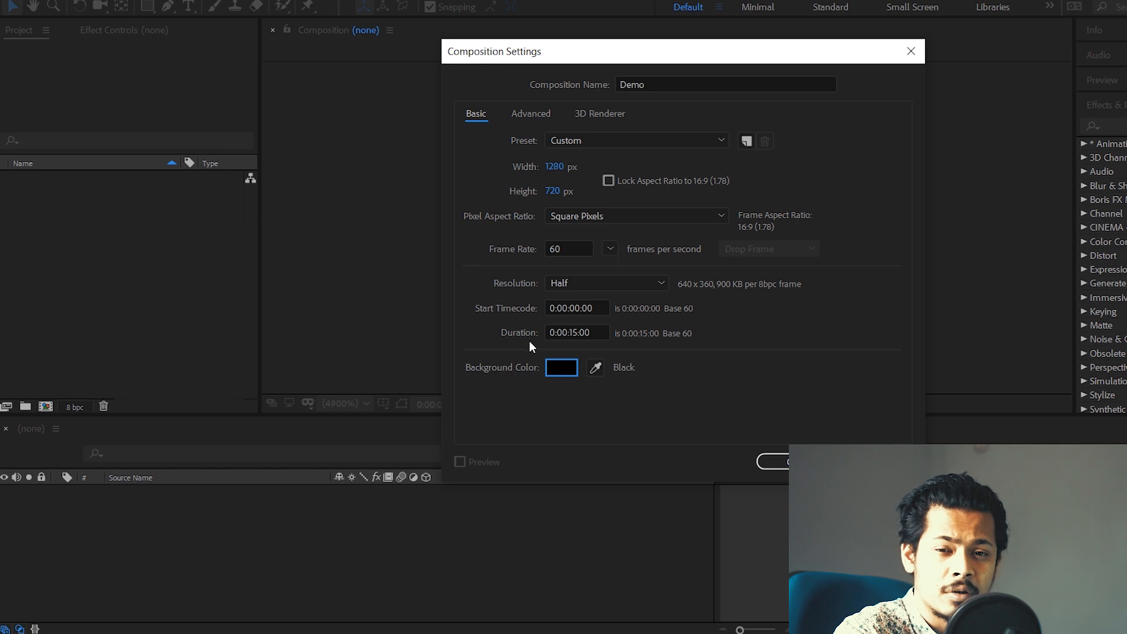
{"action": "left_click", "coordinate": [561, 367]}
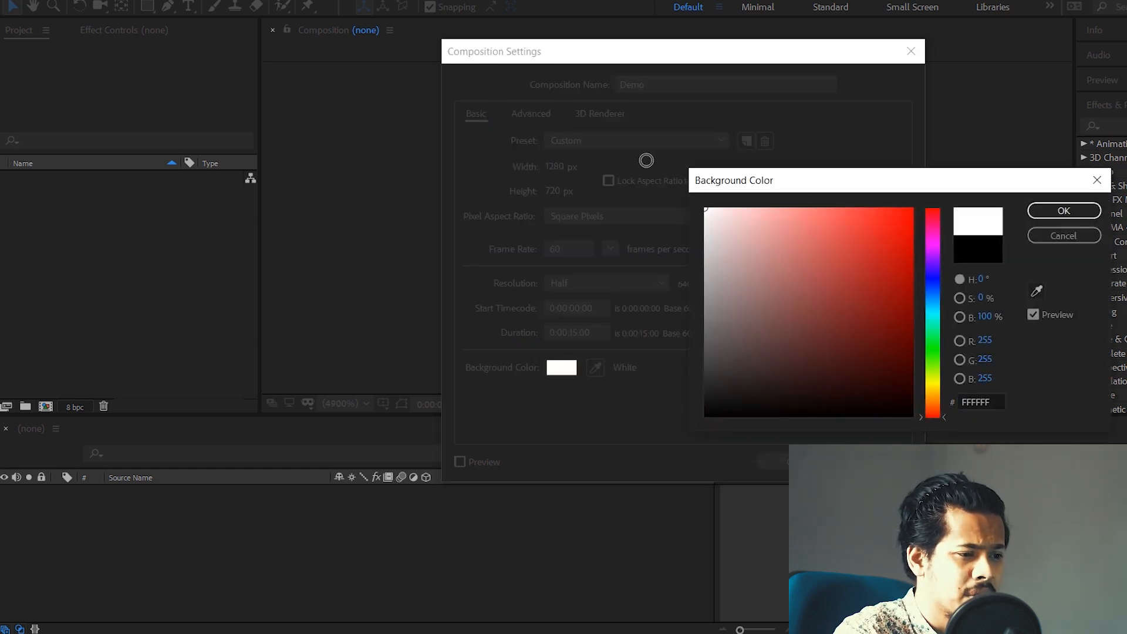
{"action": "left_click", "coordinate": [909, 216]}
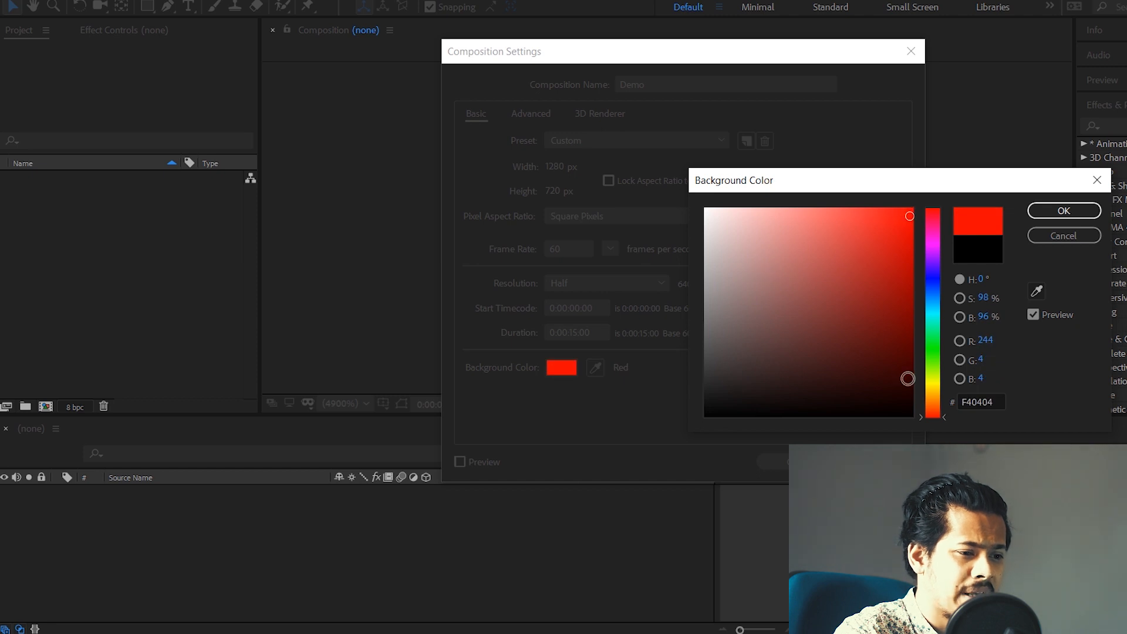
{"action": "left_click", "coordinate": [1064, 211]}
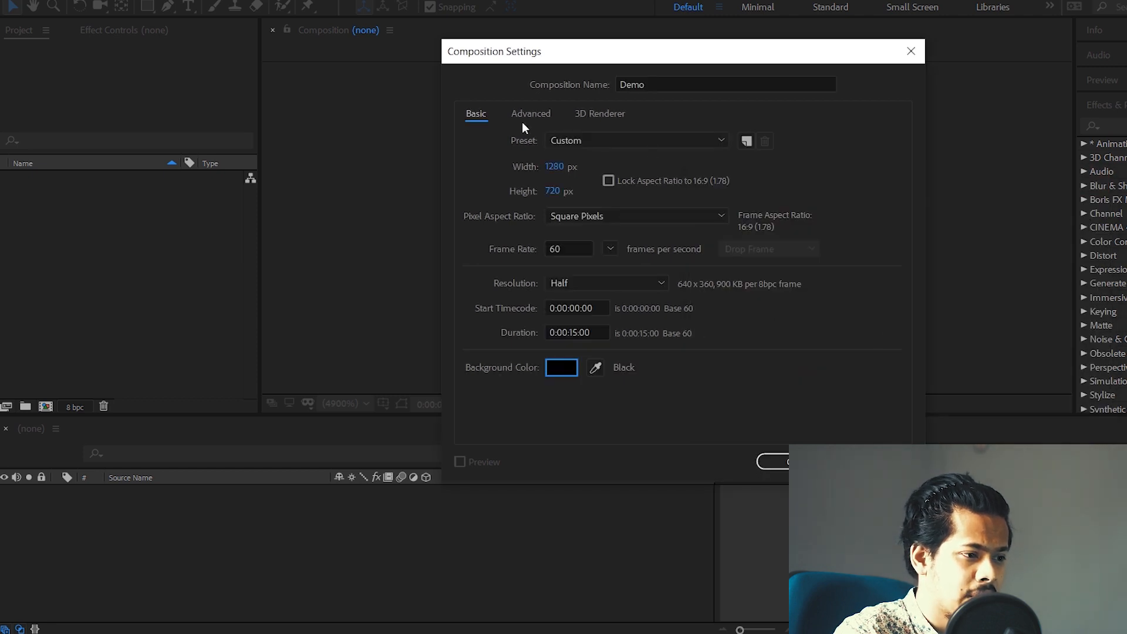
{"action": "mouse_move", "coordinate": [780, 175]}
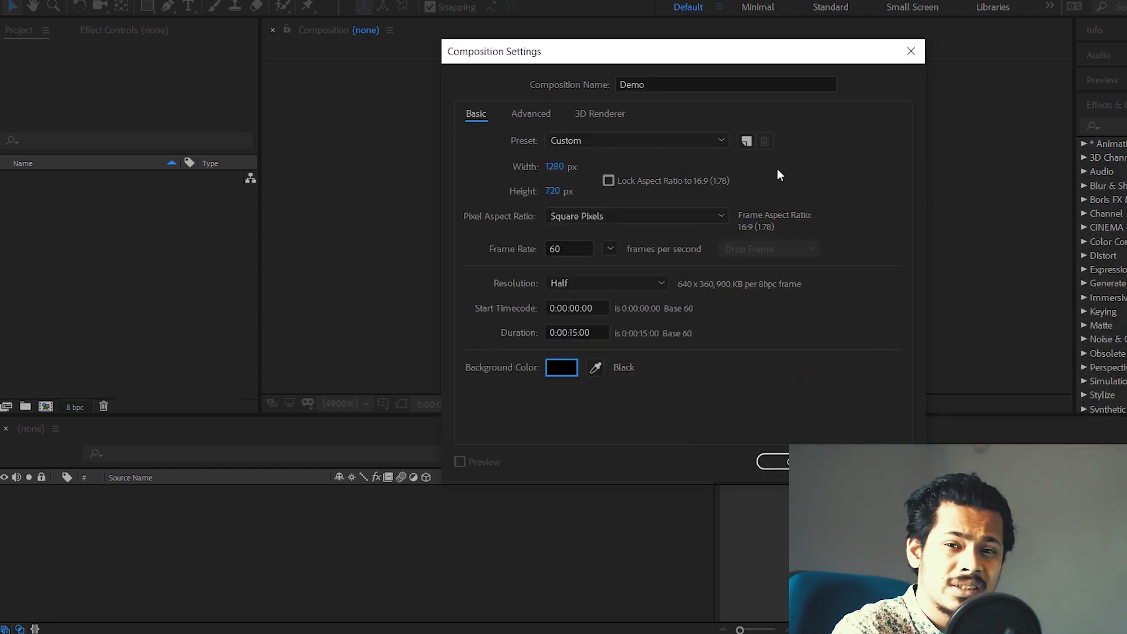
{"action": "mouse_move", "coordinate": [737, 240]}
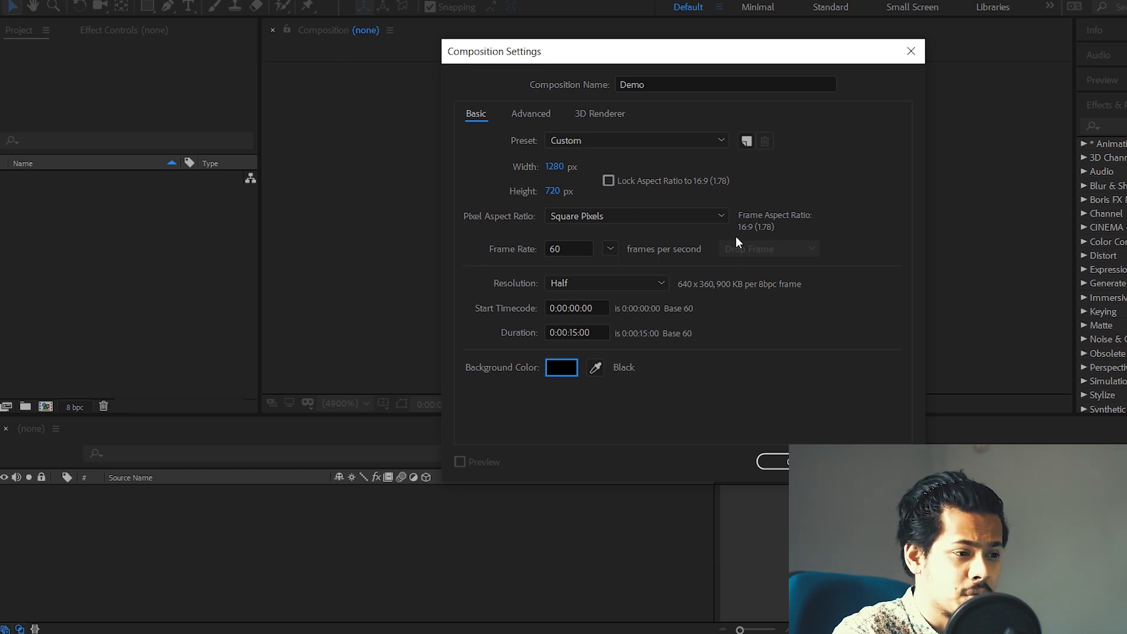
{"action": "left_click", "coordinate": [599, 114]}
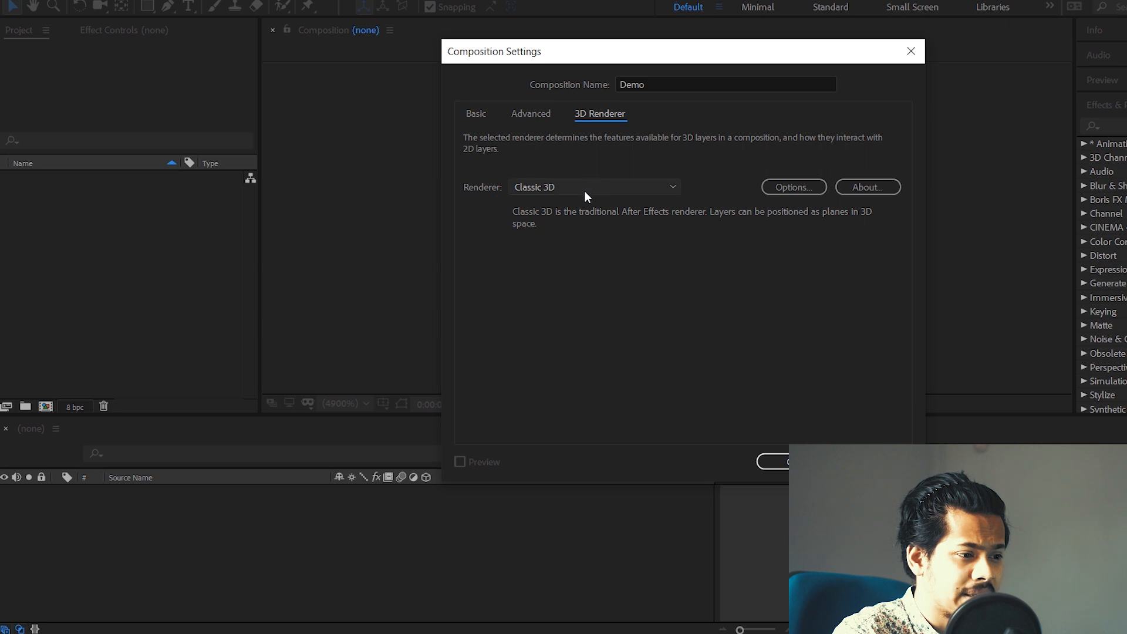
- Try the Ray-traced 3D renderer, revert to Classic 3D, and confirm the settings
{"action": "left_click", "coordinate": [594, 186]}
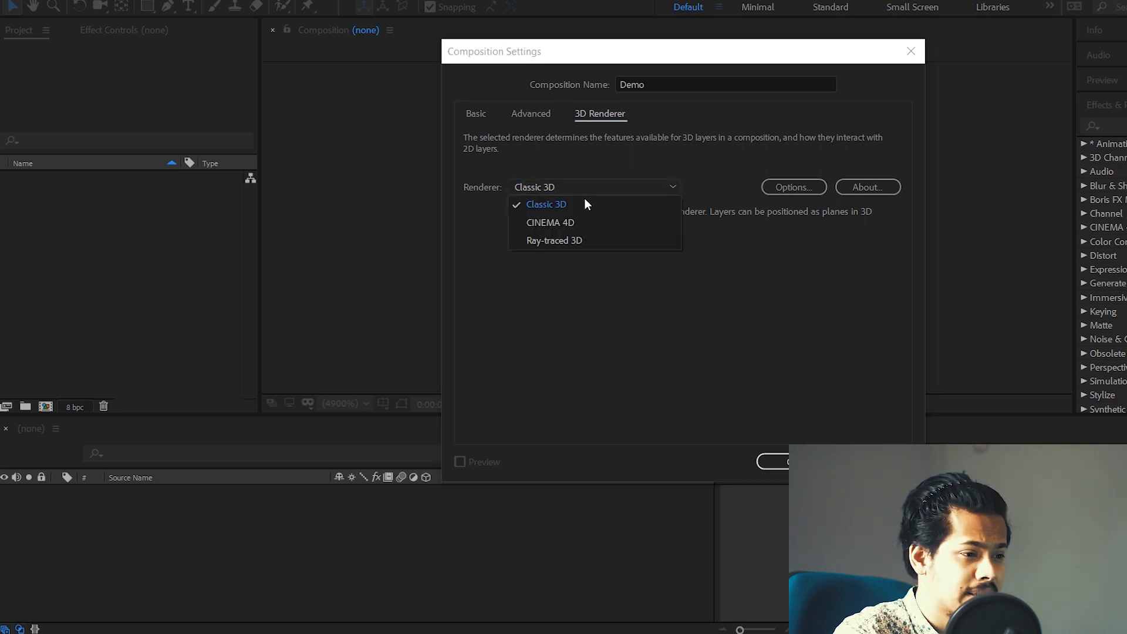
{"action": "left_click", "coordinate": [554, 239]}
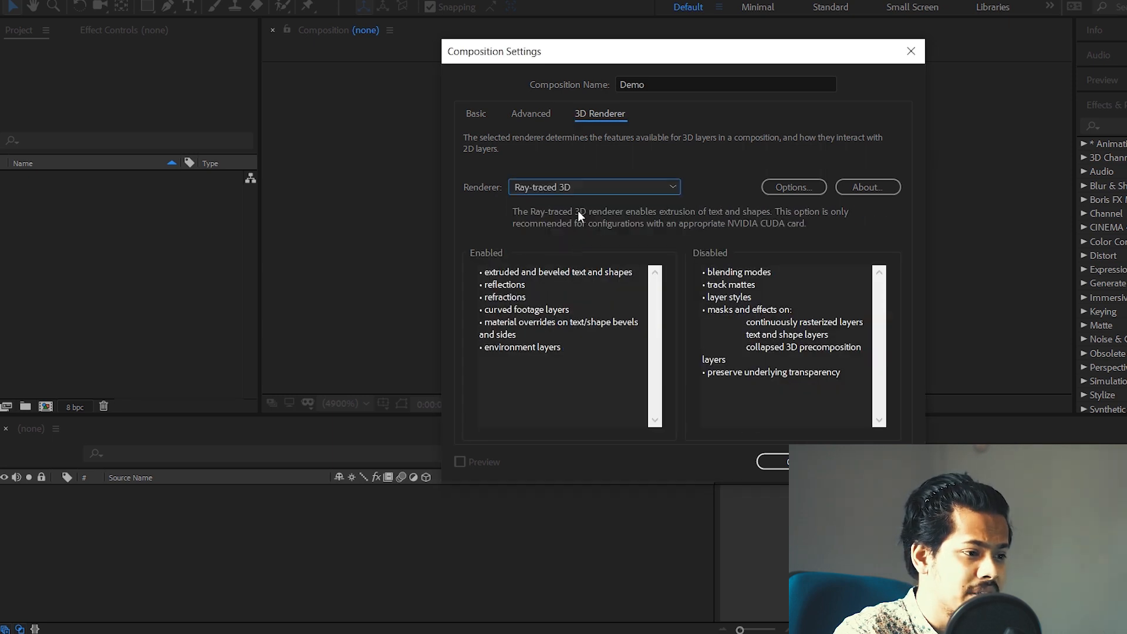
{"action": "left_click", "coordinate": [593, 187]}
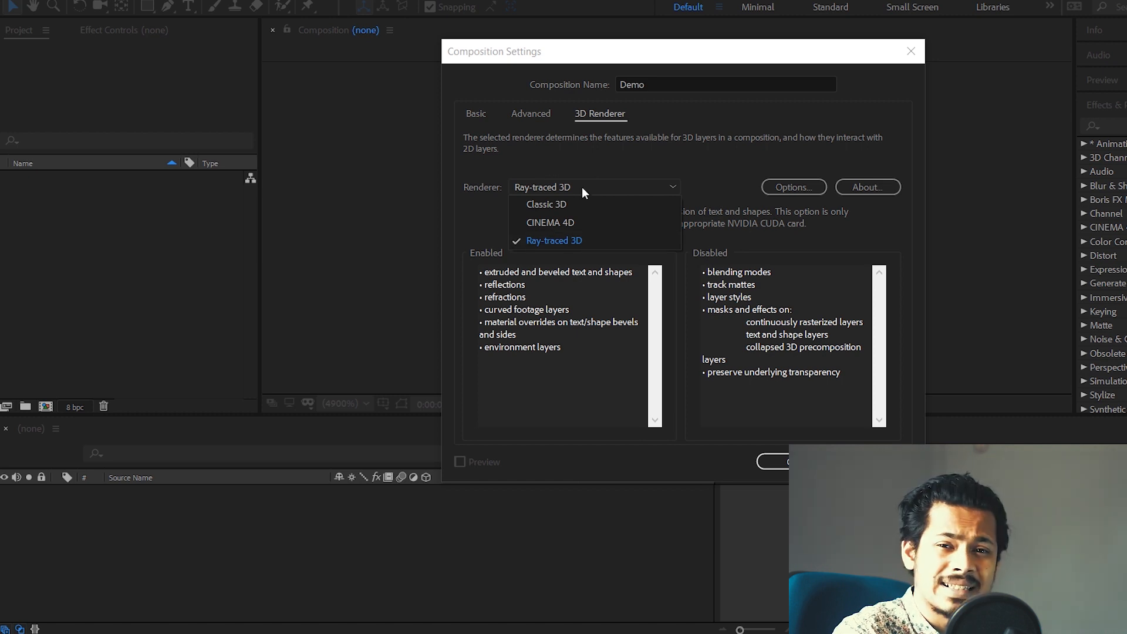
{"action": "mouse_move", "coordinate": [540, 231]}
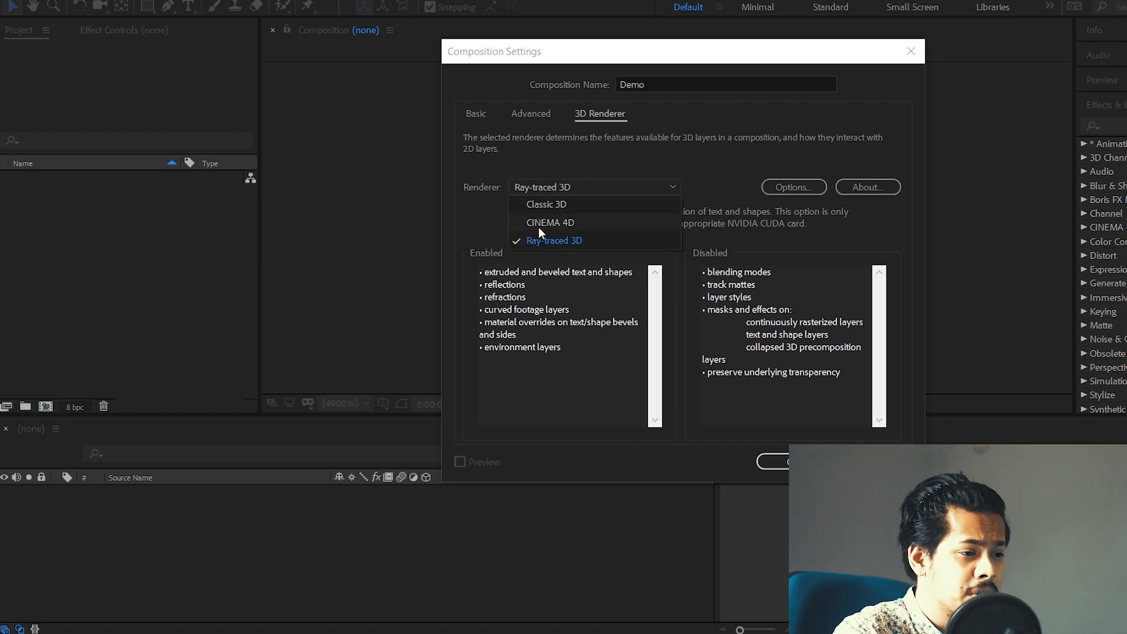
{"action": "left_click", "coordinate": [547, 204]}
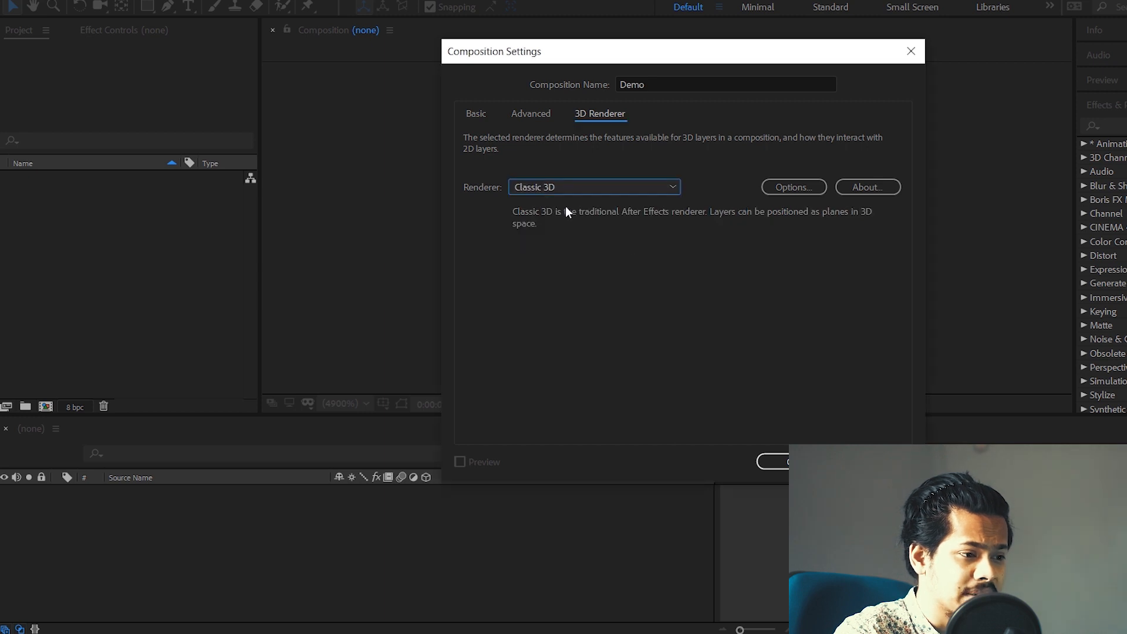
{"action": "left_click", "coordinate": [475, 114]}
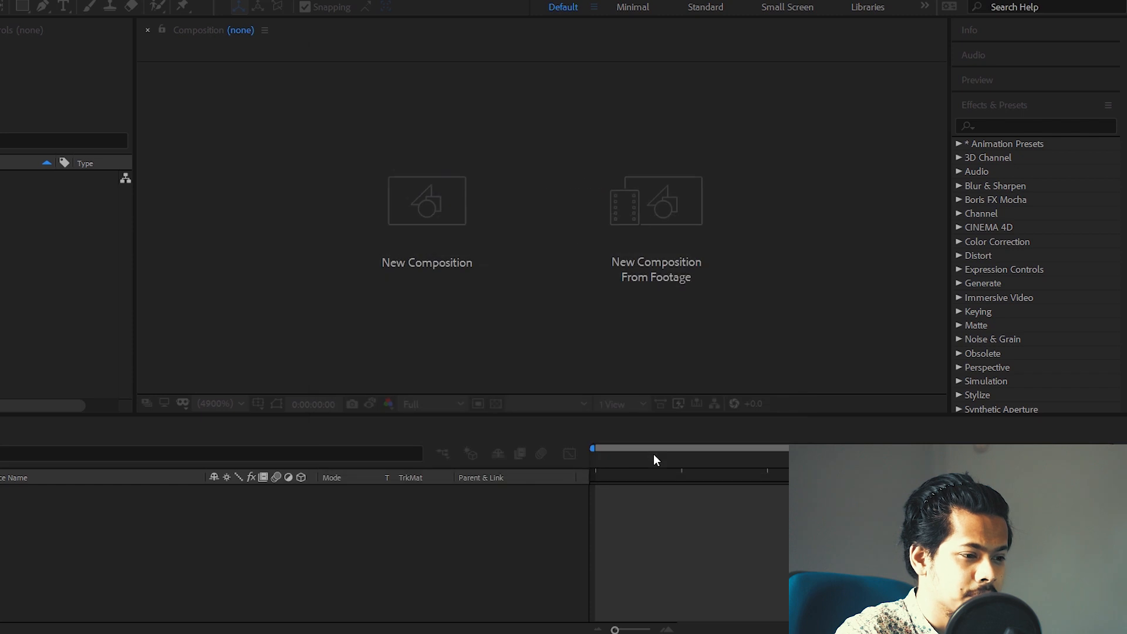
- Show the Demo composition in the viewer and move the playhead to about 3 seconds
{"action": "left_click", "coordinate": [427, 201]}
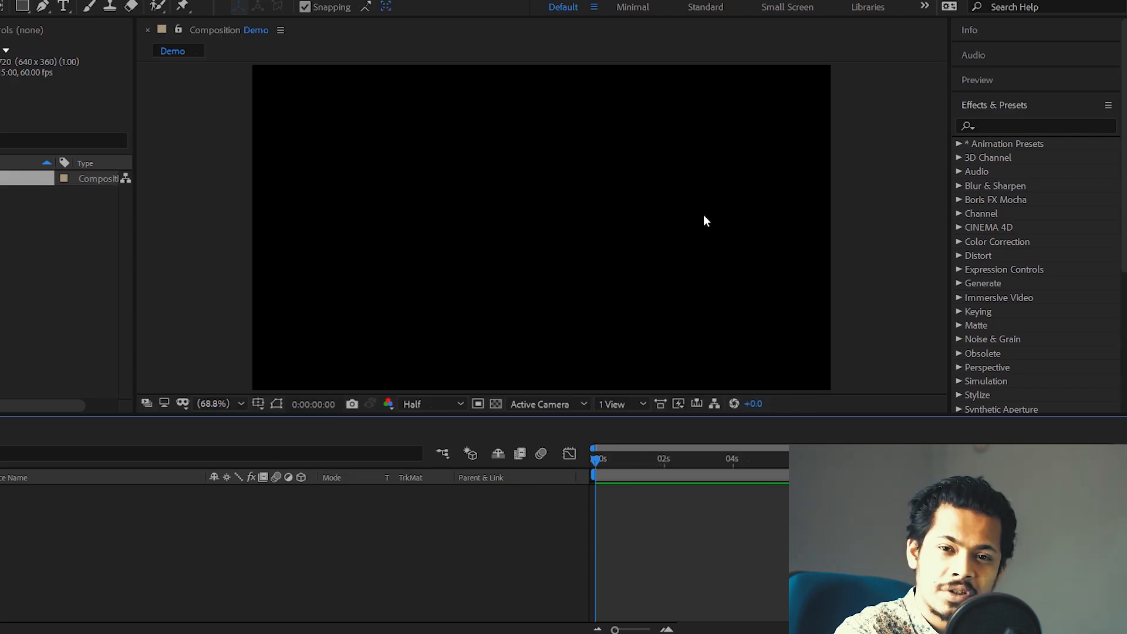
{"action": "left_click", "coordinate": [698, 458]}
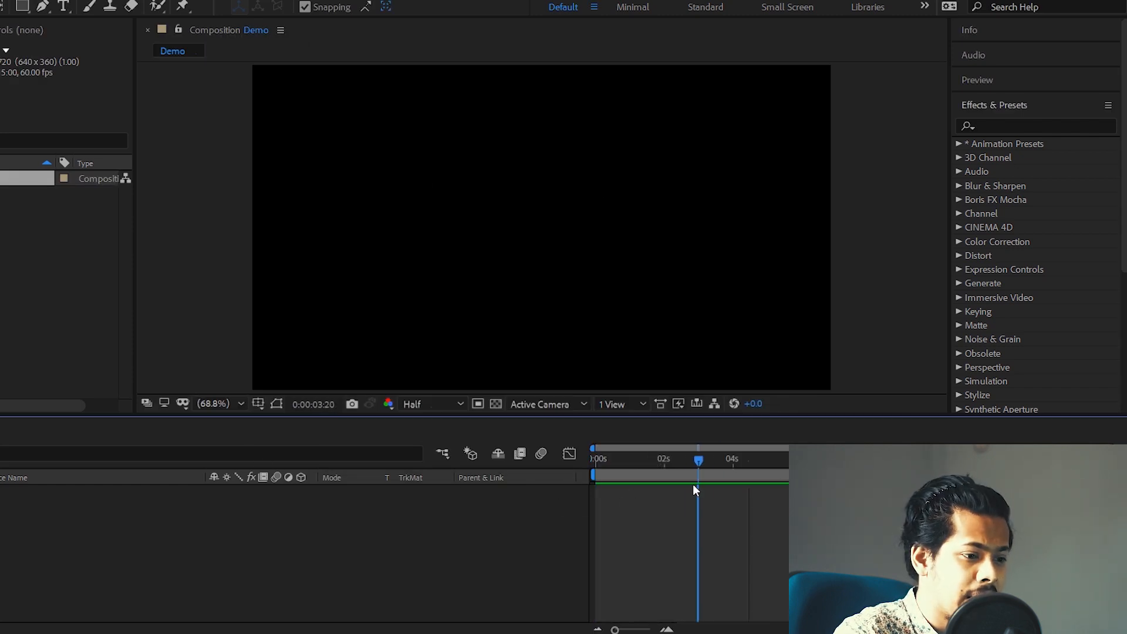